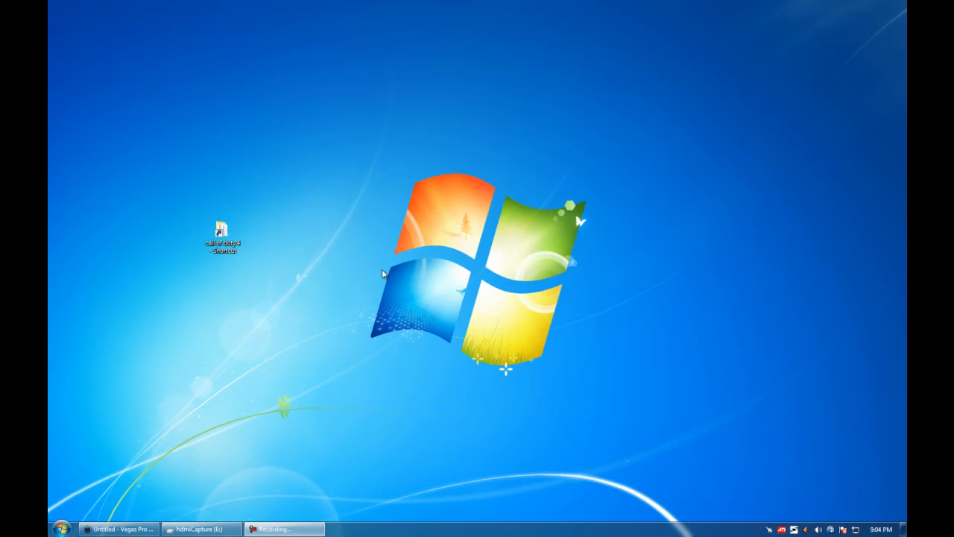
mouse_move(483, 331)
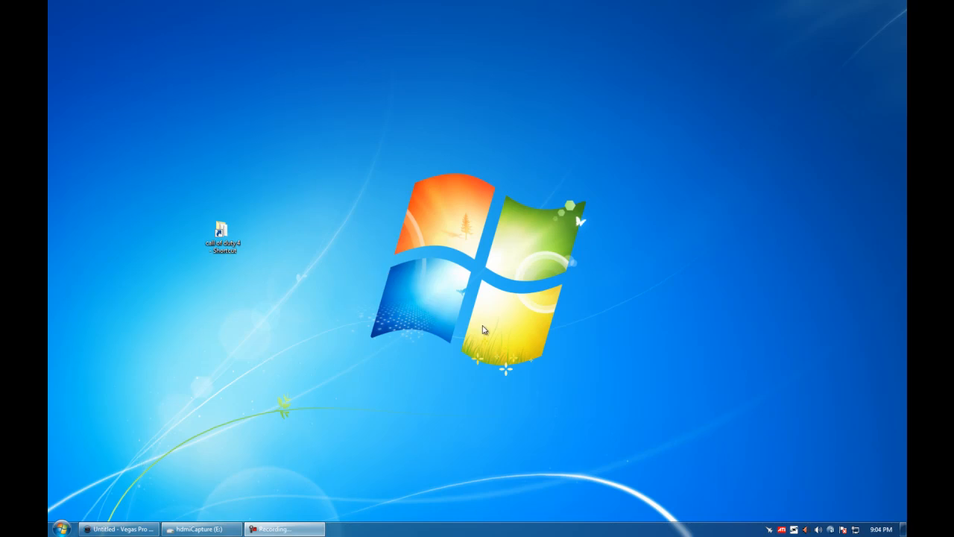
Open the Call of Duty 4 install folder from the desktop shortcut and reveal its full path.
click(223, 237)
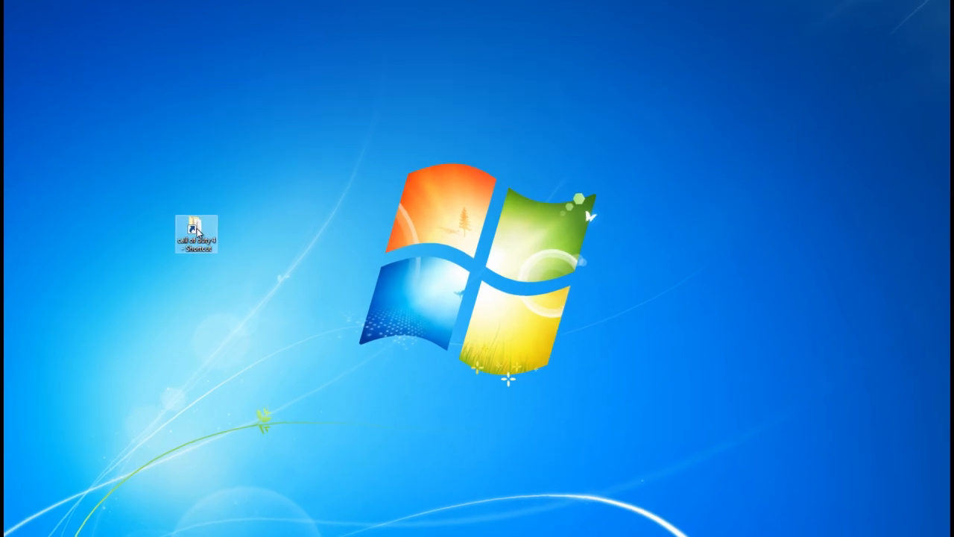
double_click(196, 233)
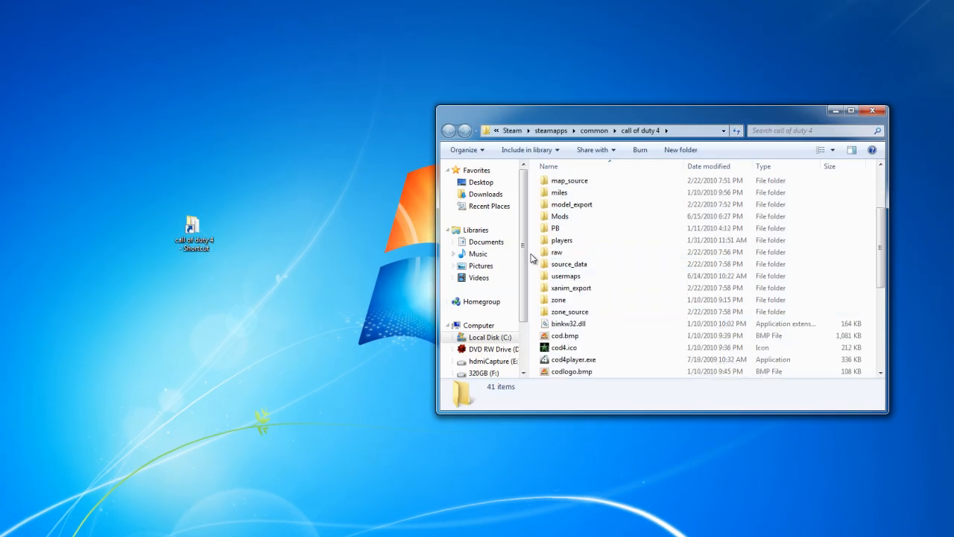
mouse_move(561, 238)
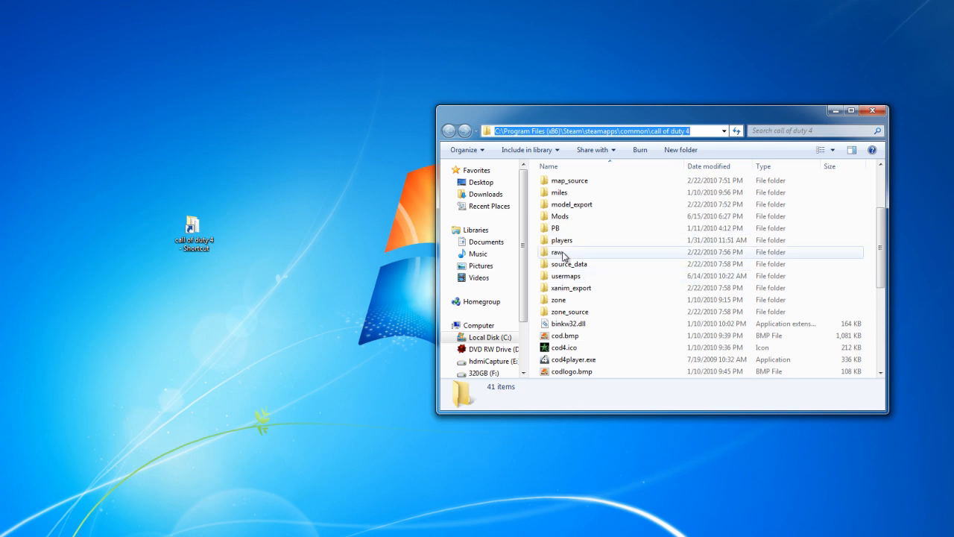
click(560, 239)
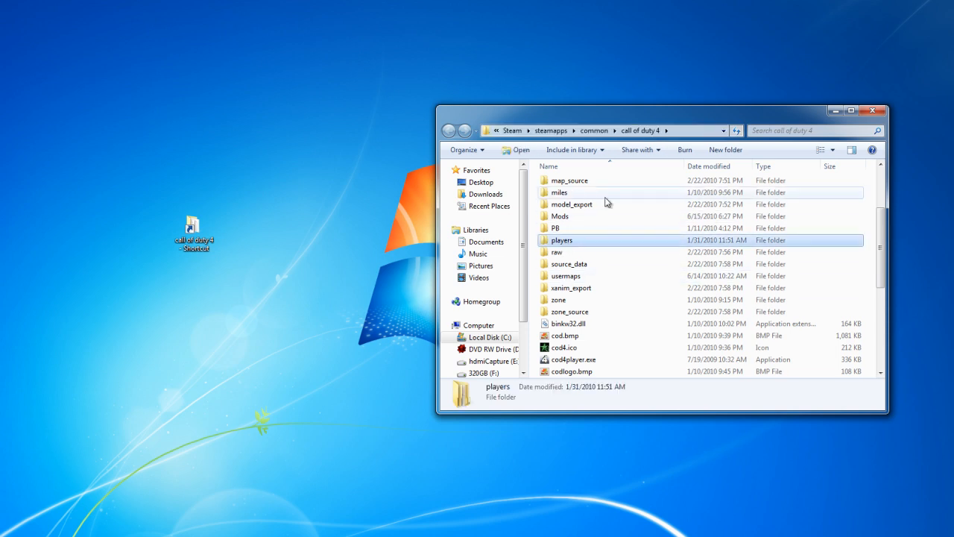
click(604, 132)
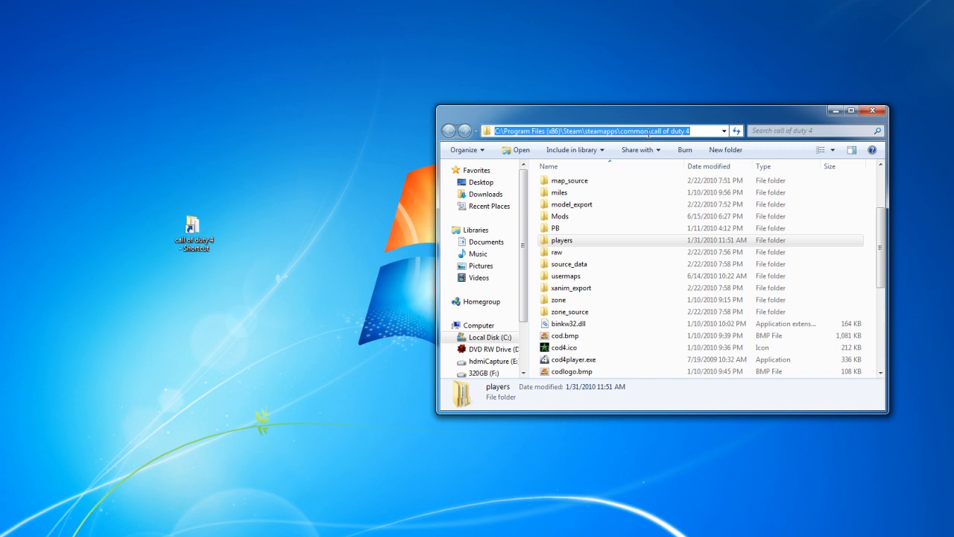
Navigate into Mods > promodlive206 > demos inside the game folder.
click(561, 239)
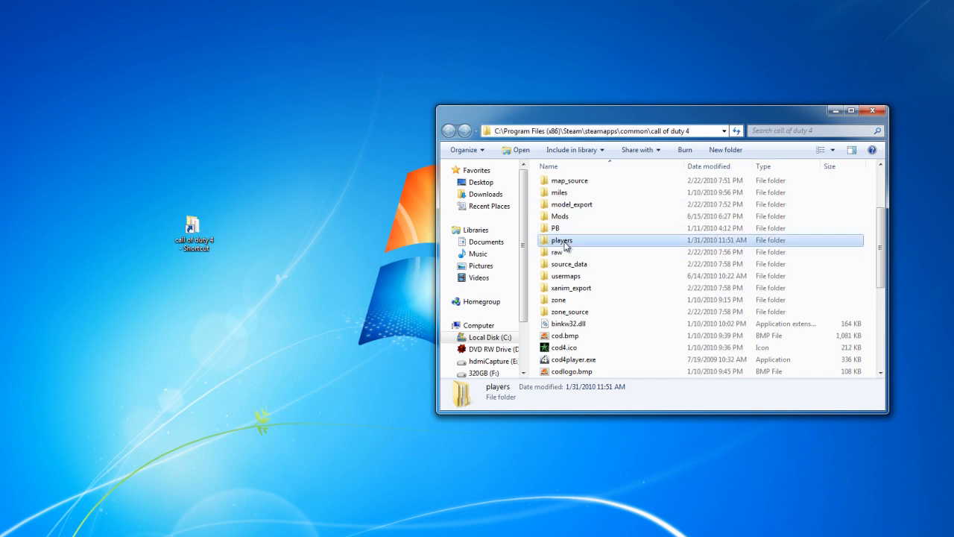
double_click(561, 214)
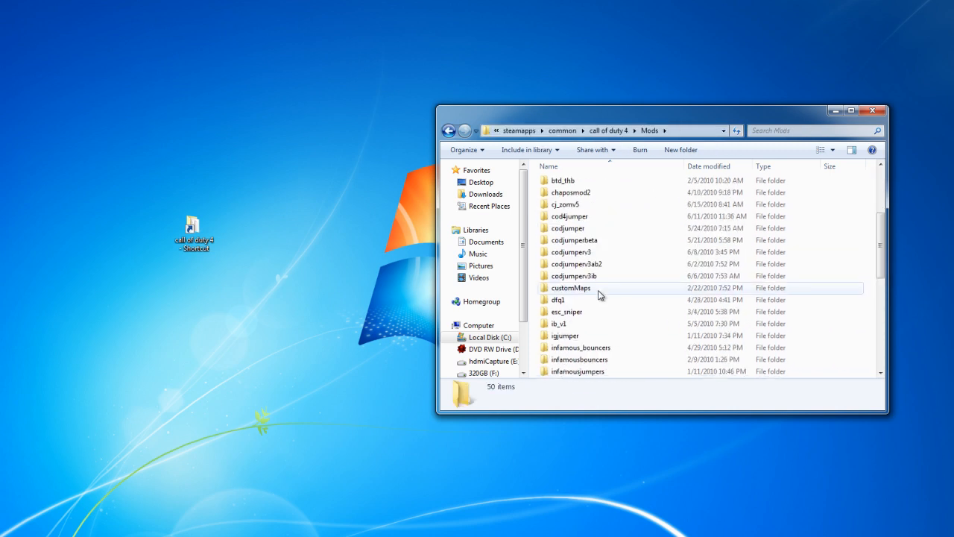
double_click(578, 286)
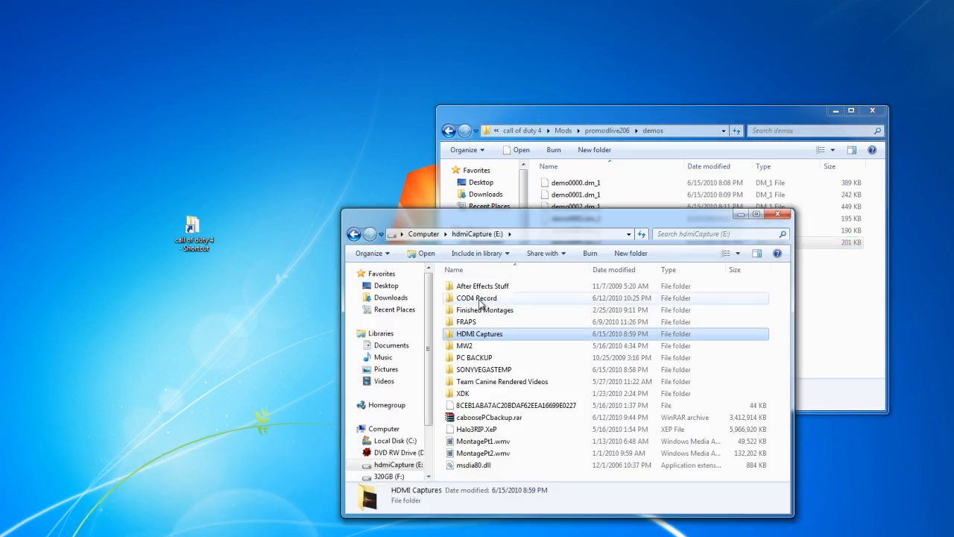
Permanently delete all 4,399 TGA frames from COD4 Record's ModWarfare screenshots folder.
double_click(477, 298)
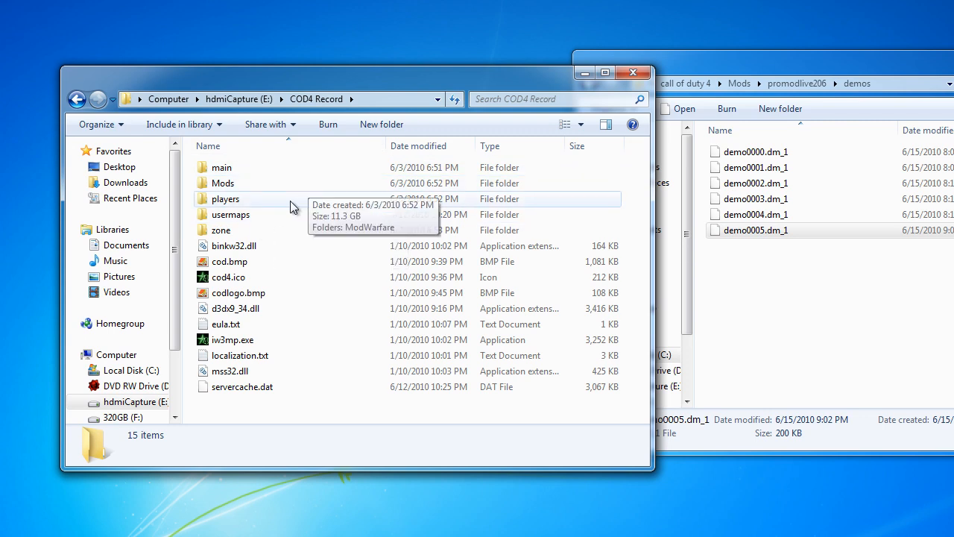
mouse_move(223, 183)
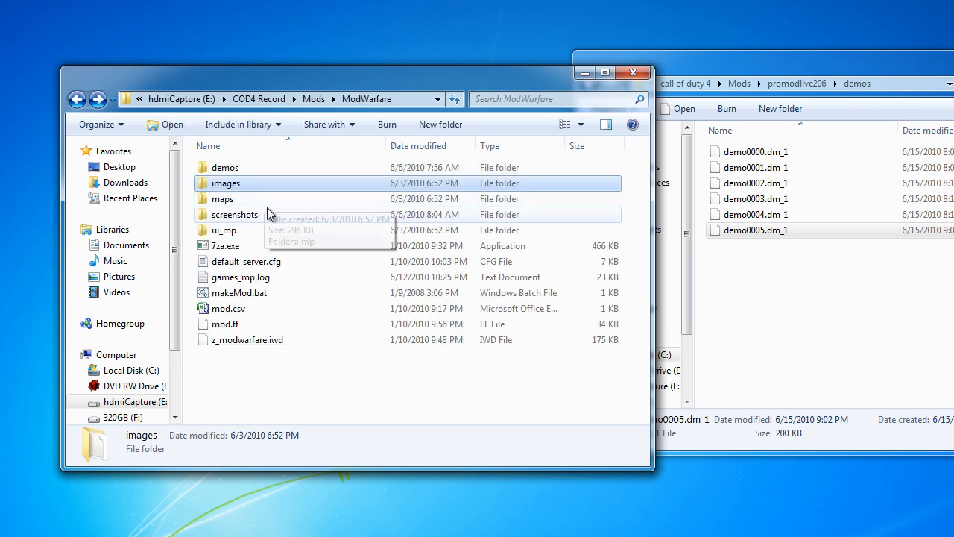
double_click(234, 215)
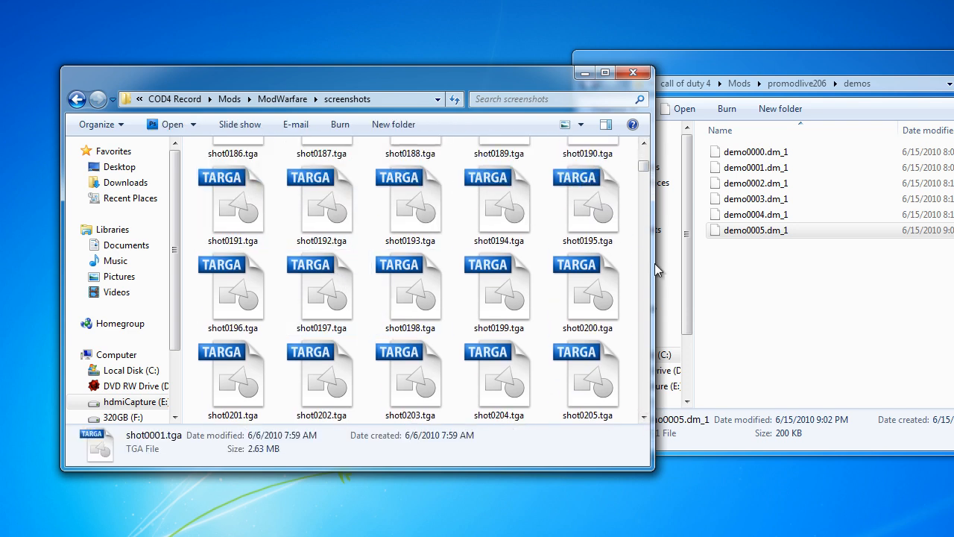
scroll(down, 3)
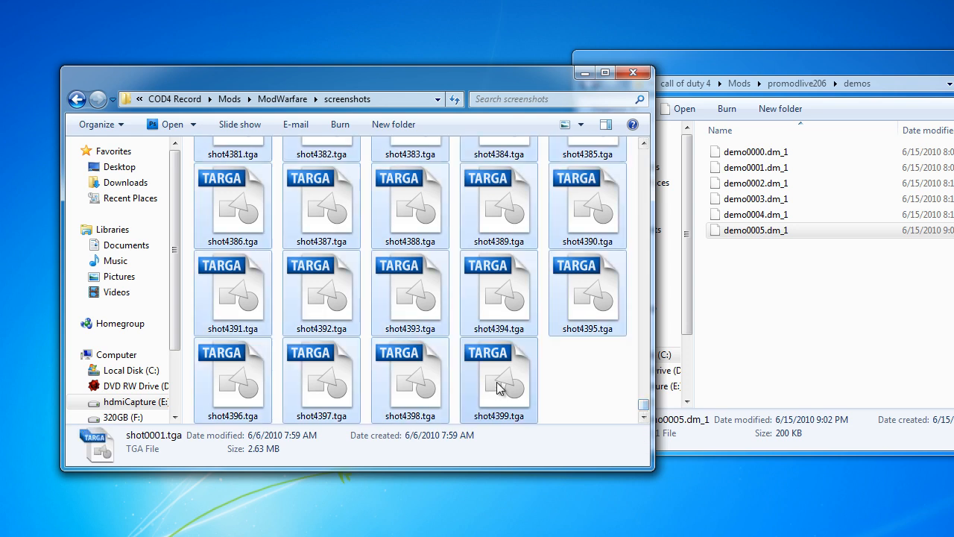
key(Delete)
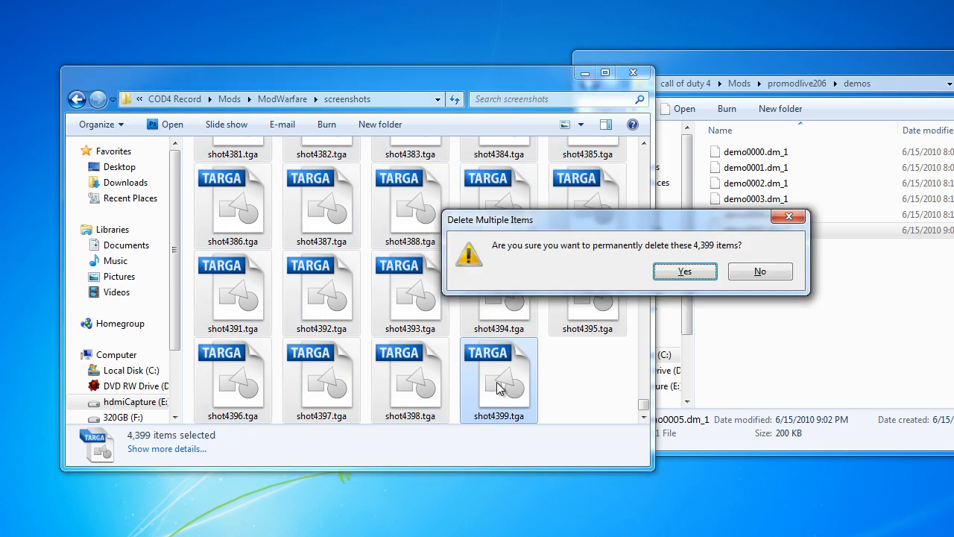
click(684, 271)
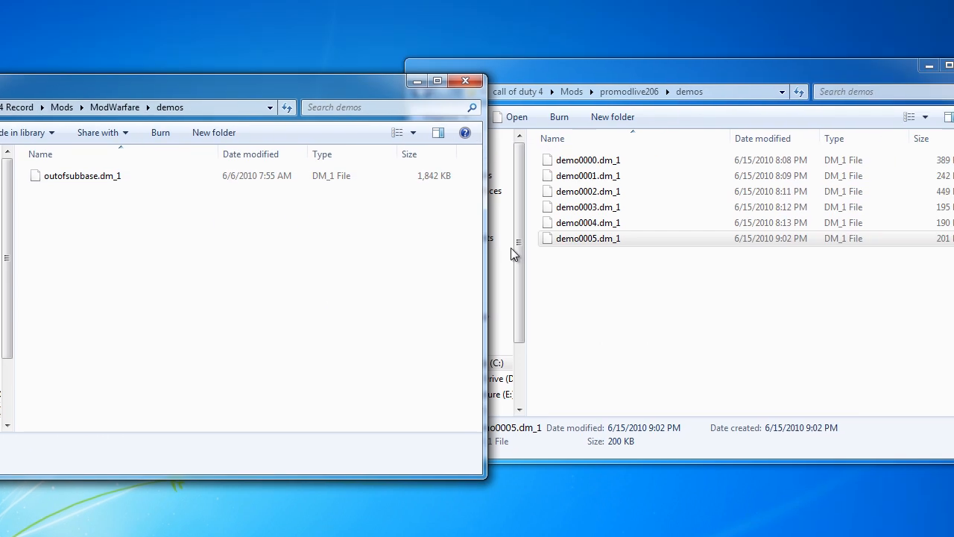
Rename demo0005.dm_1 to shot, close the demos window and select iw3mp.exe in COD4 Record.
click(587, 239)
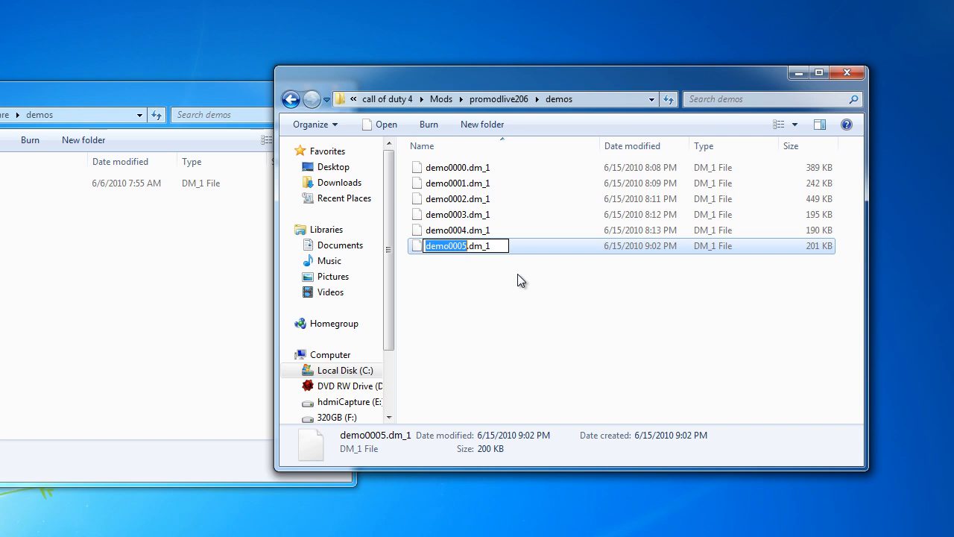
text(shot.dm_1)
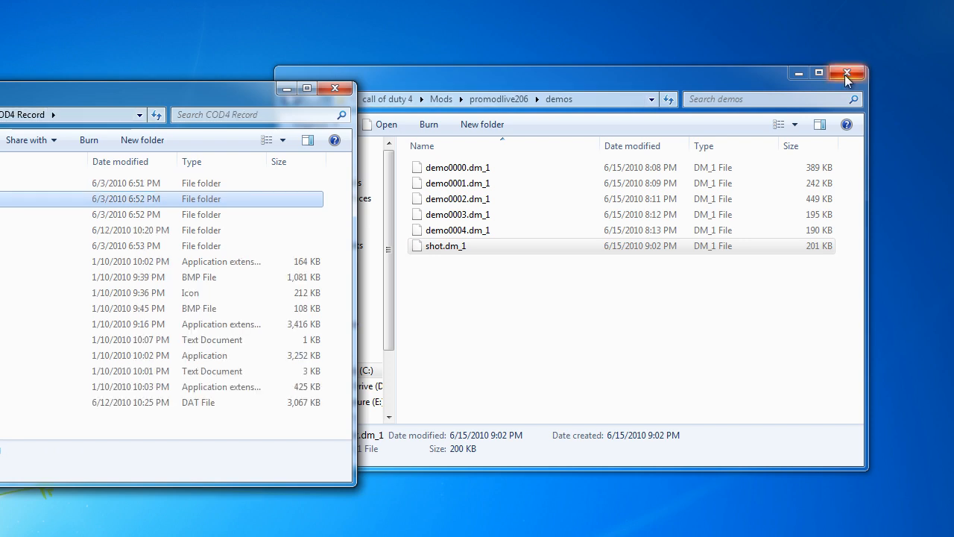
click(847, 73)
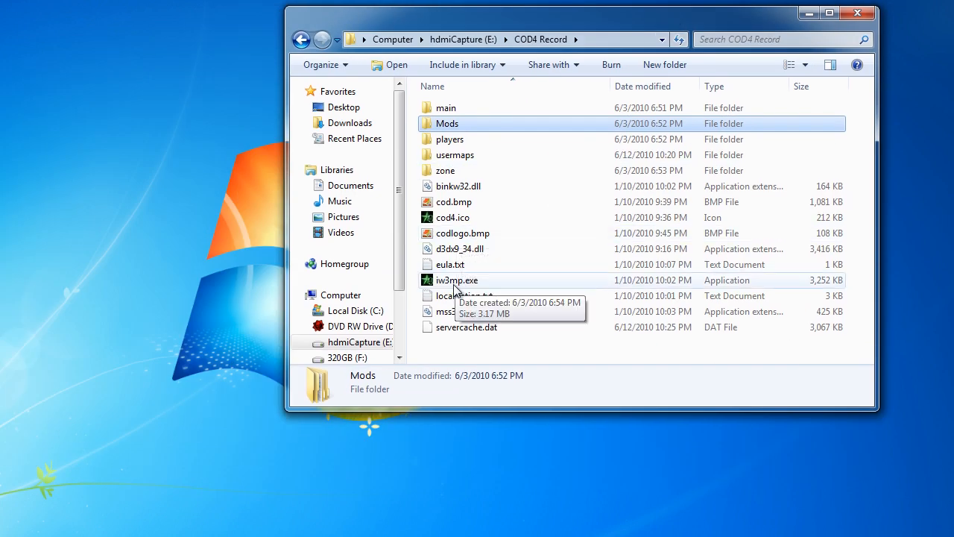
click(456, 280)
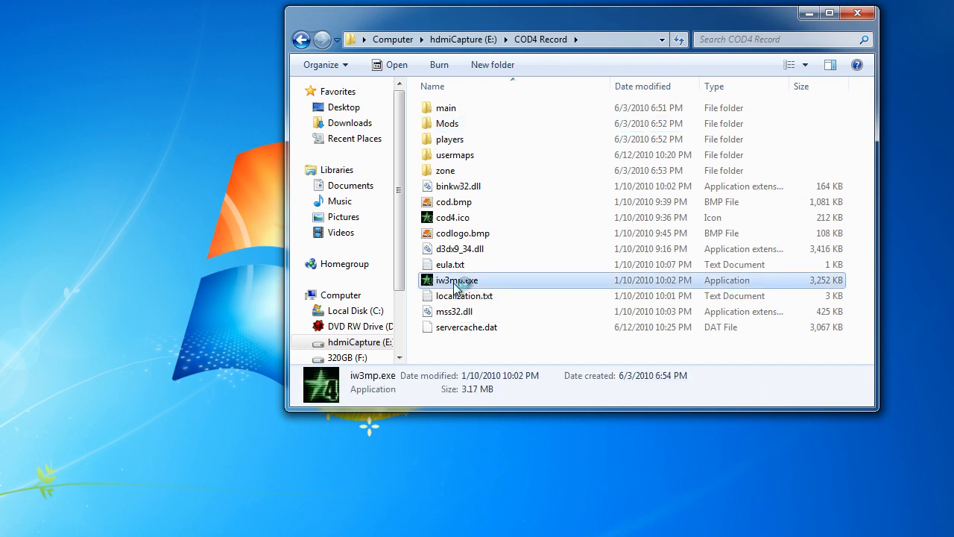
Launch iw3mp.exe and relaunch the game with the ModWarfare mod loaded.
double_click(457, 280)
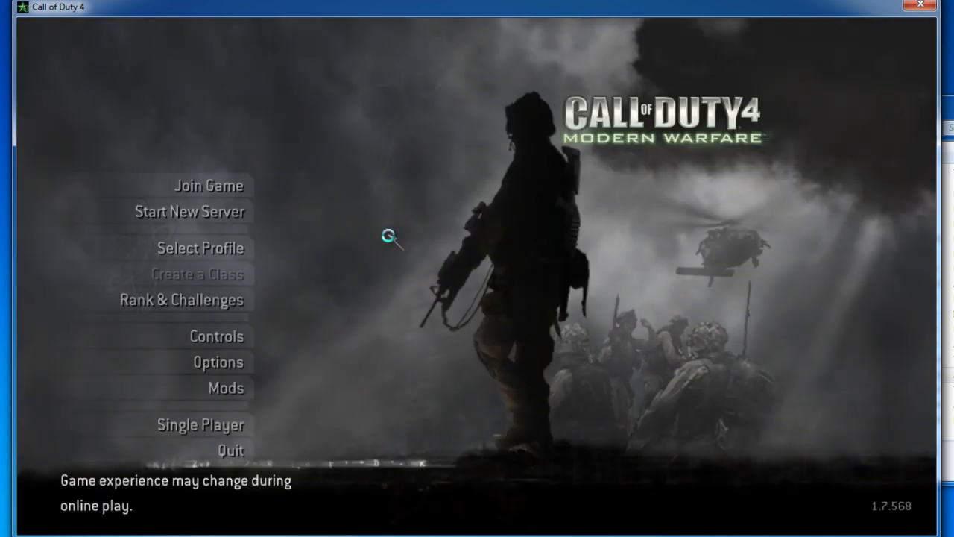
click(227, 388)
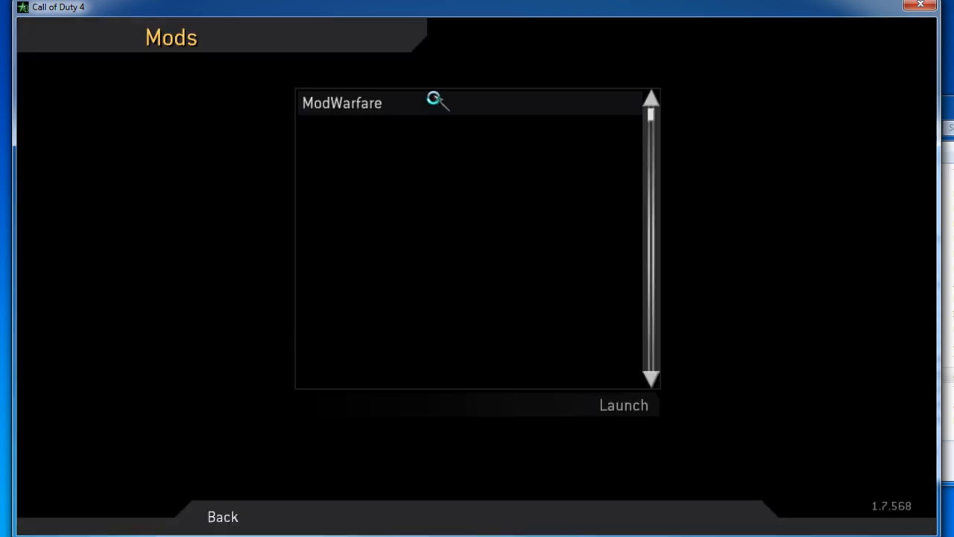
mouse_move(625, 405)
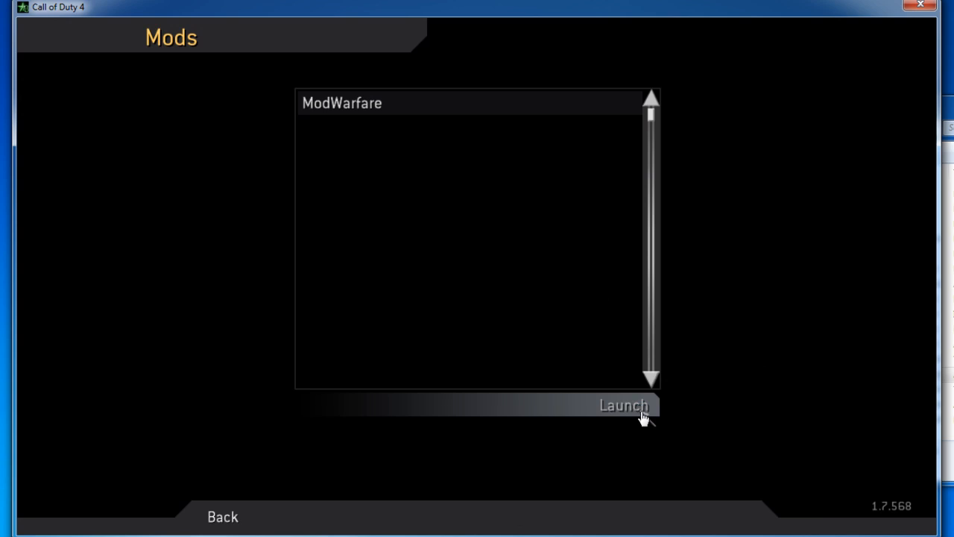
click(625, 406)
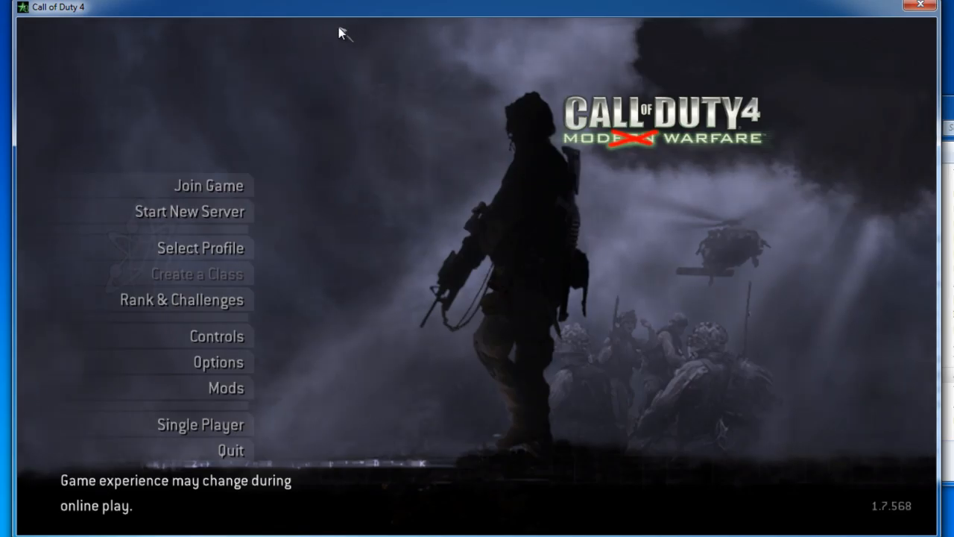
mouse_move(453, 282)
text(/)
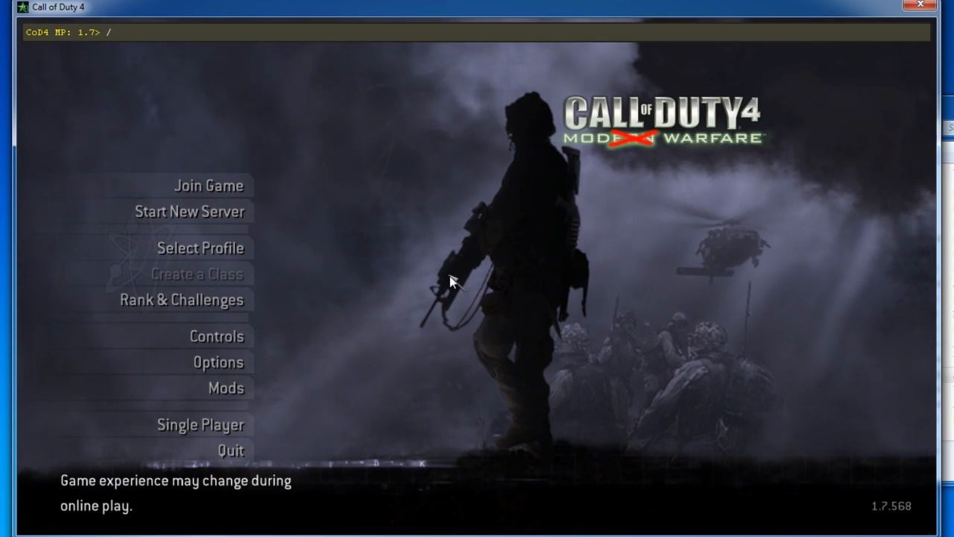
Load a dev map via the console and execute the config file.
text(devmap mp)
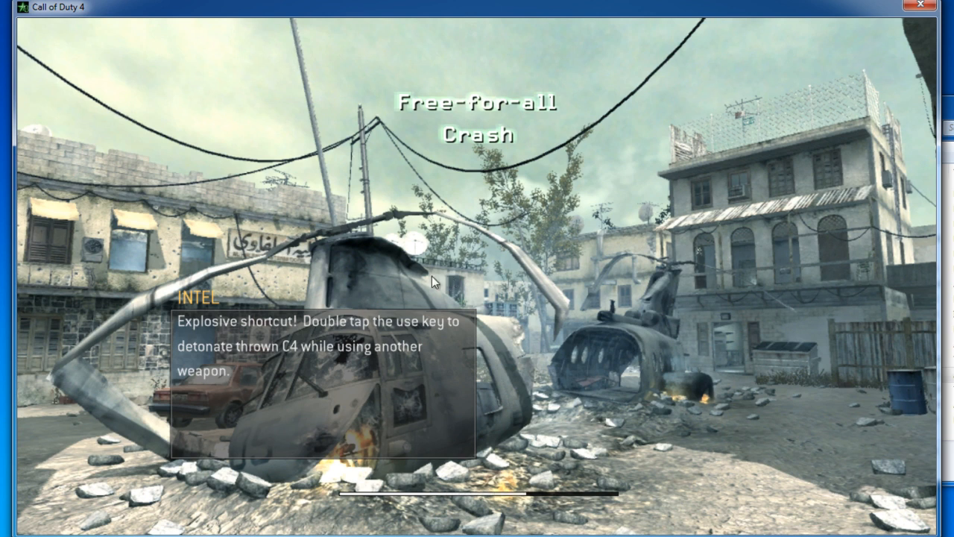
mouse_move(423, 278)
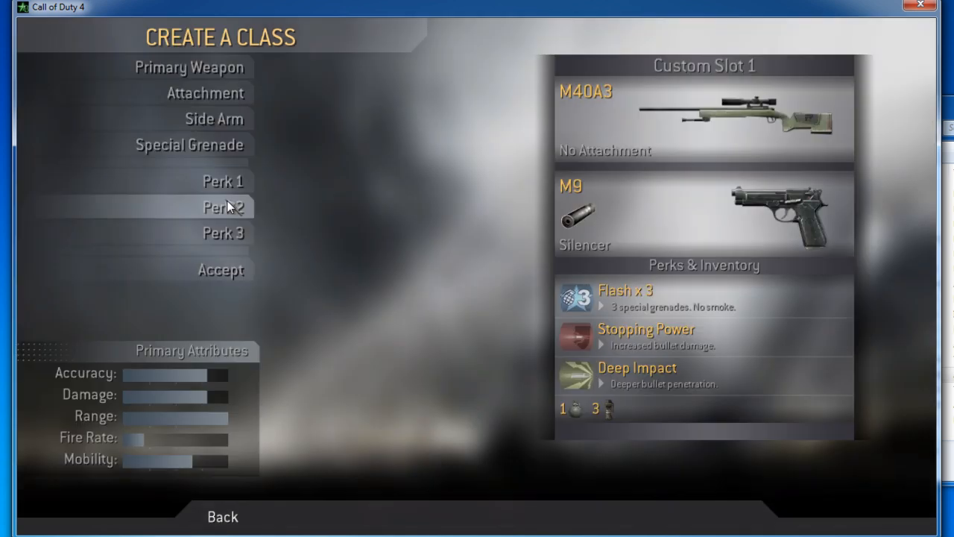
click(220, 269)
text(/)
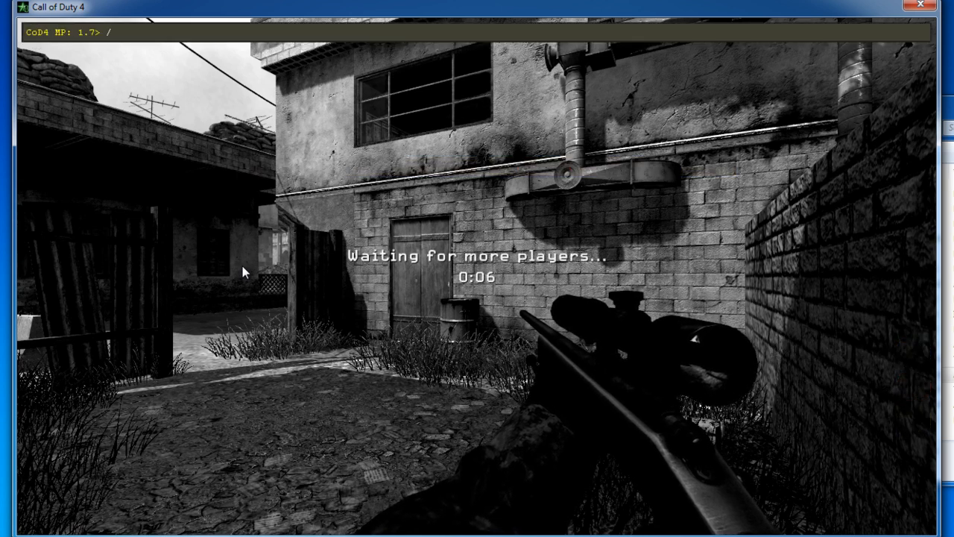
text(exec)
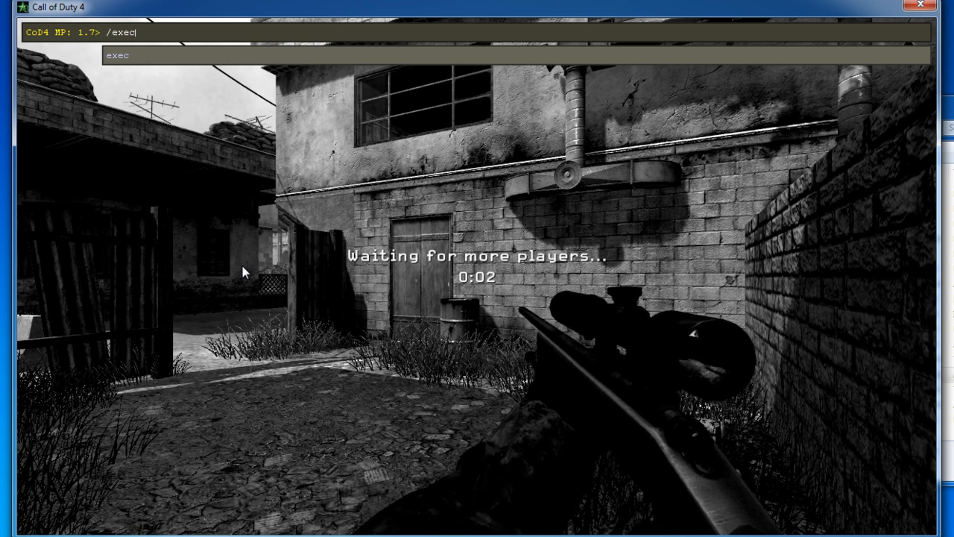
text(tage)
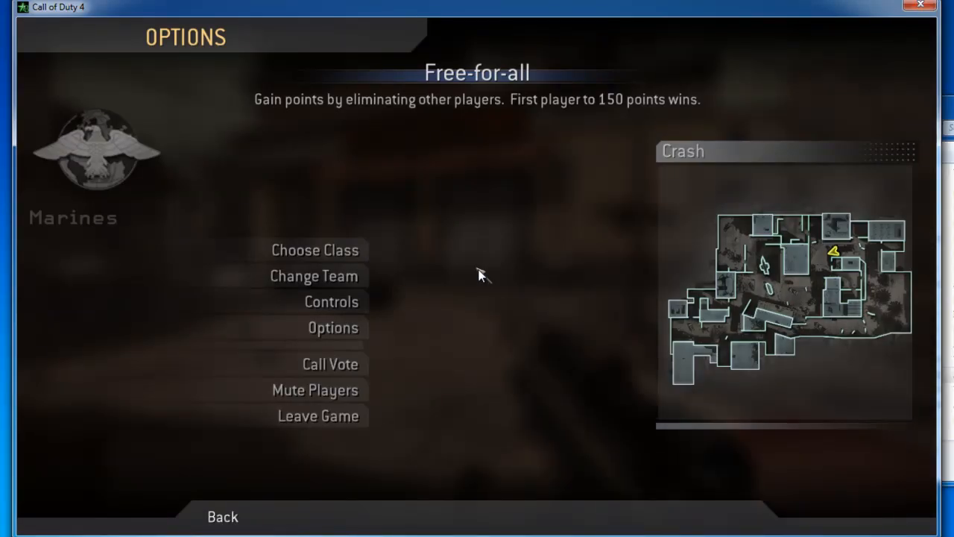
Leave the current match and confirm returning to the main menu.
click(317, 414)
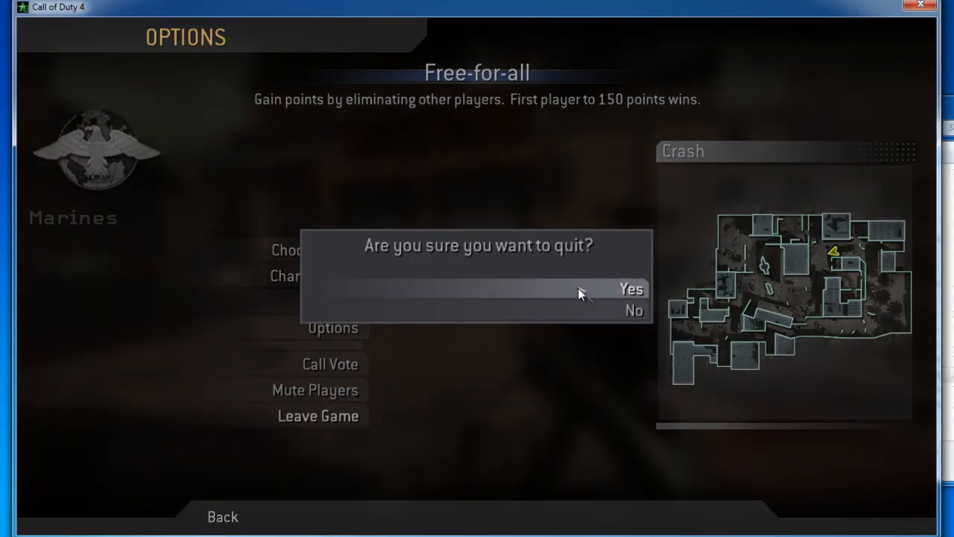
click(632, 289)
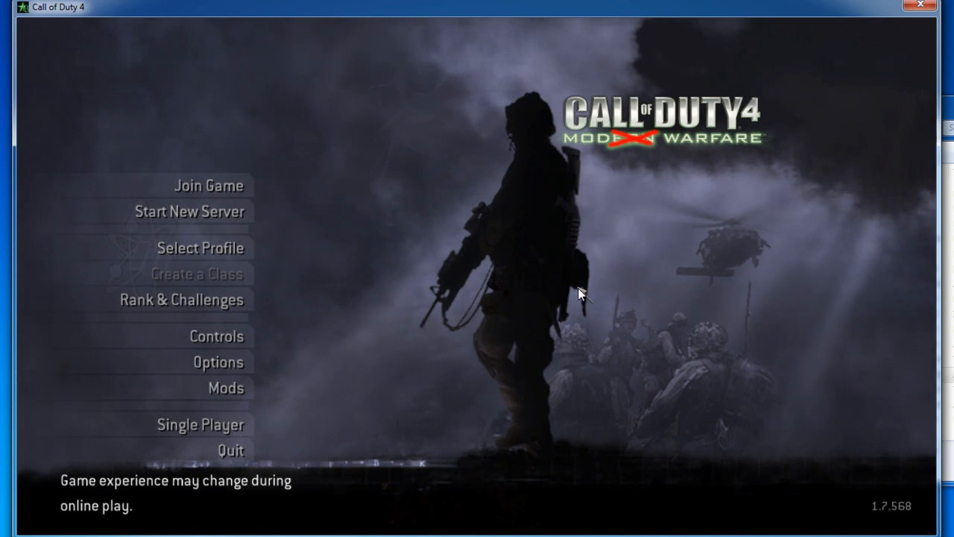
Play the shot demo via /demo and dump its frames with cl_avidemo.
text(/dem)
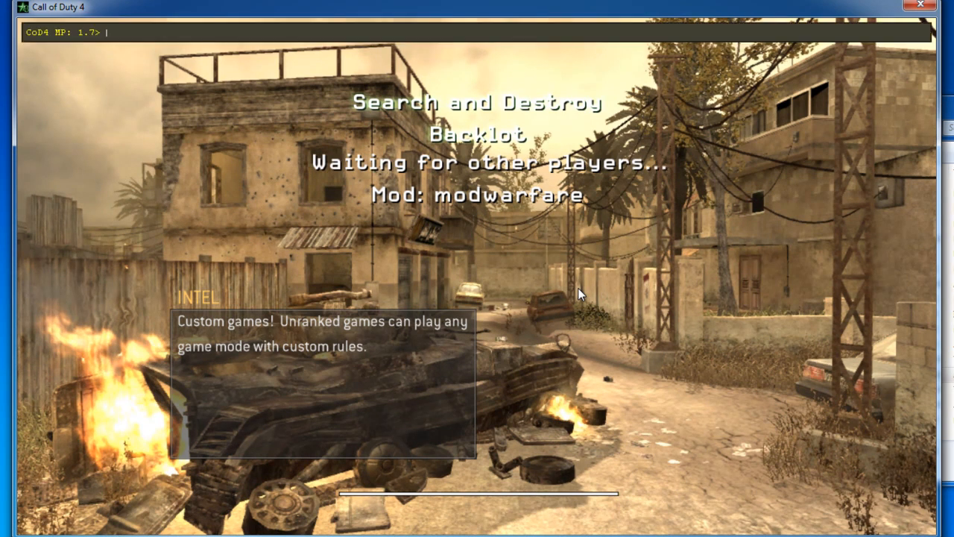
text(cl_a)
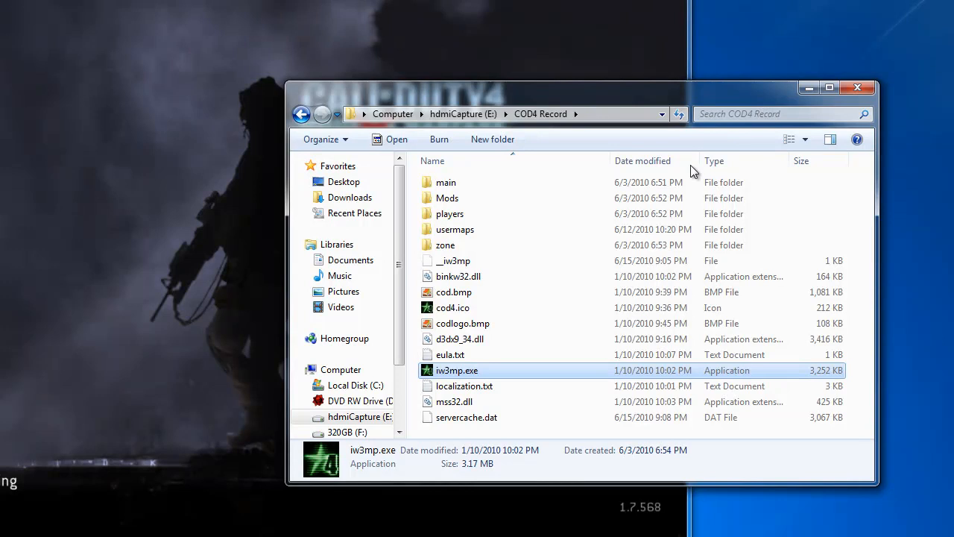
mouse_move(456, 229)
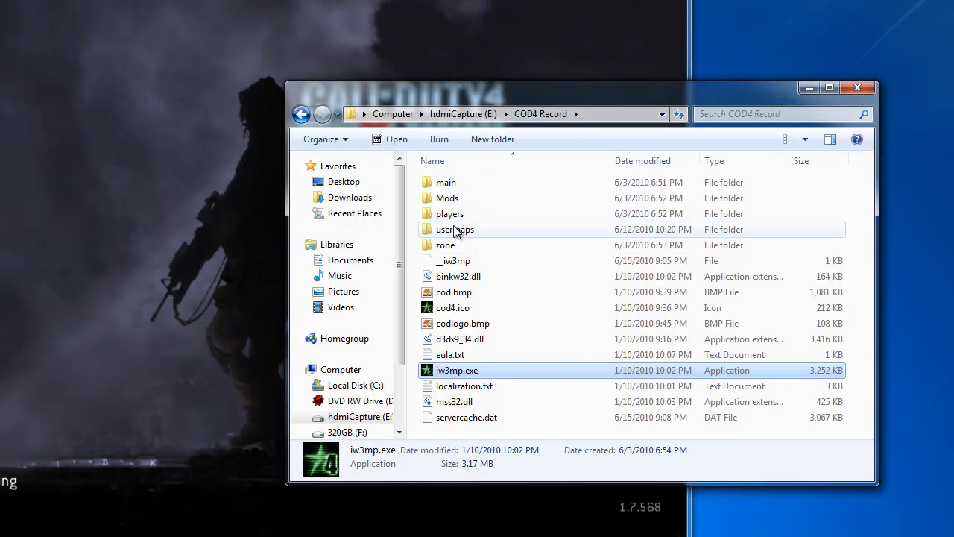
Open Mods > ModWarfare > screenshots with the freshly captured TGA frames, then quit the game.
click(447, 197)
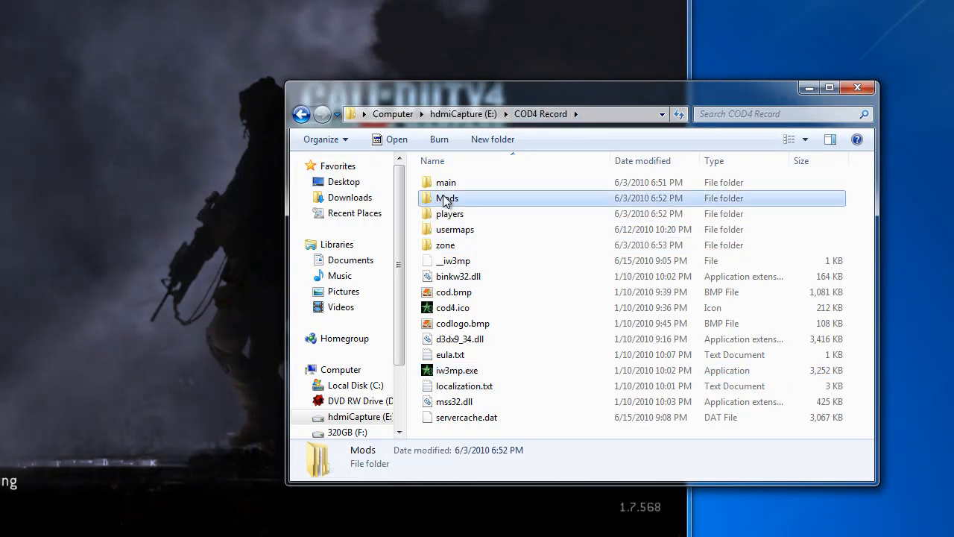
double_click(448, 197)
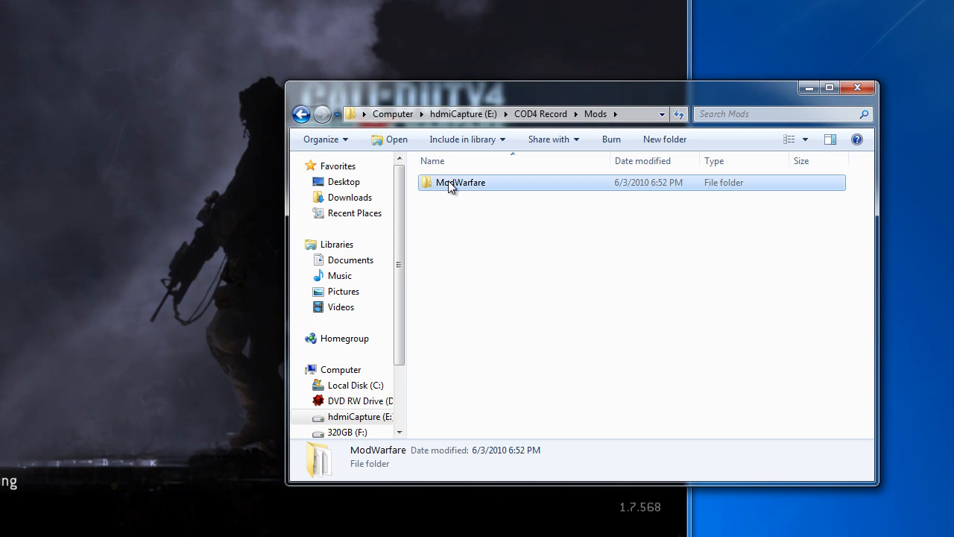
double_click(459, 182)
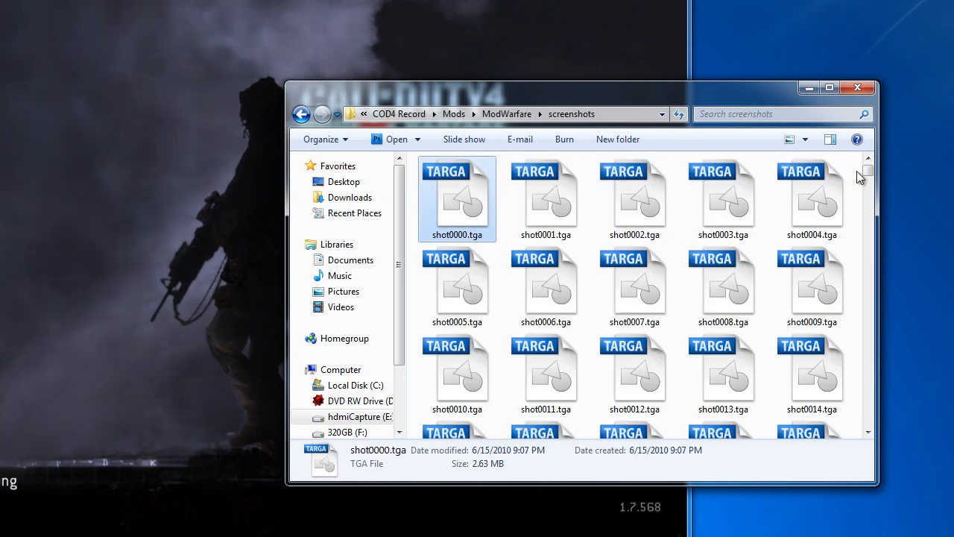
scroll(down, 3)
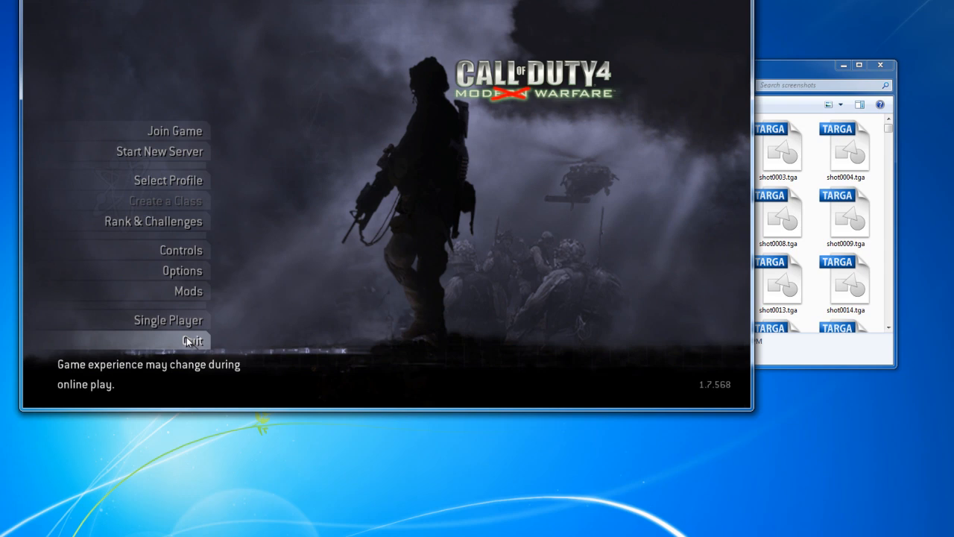
click(192, 340)
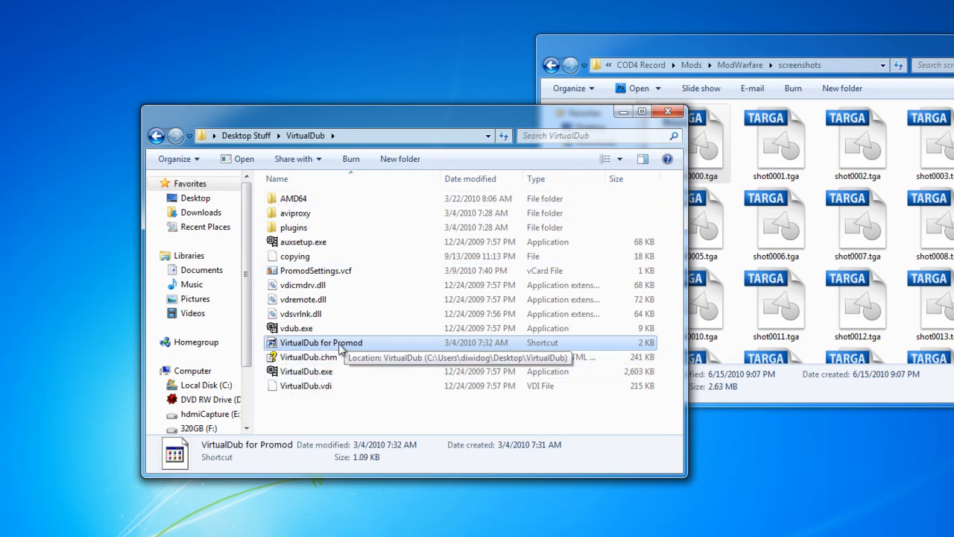
Launch VirtualDub.exe from its folder.
click(306, 371)
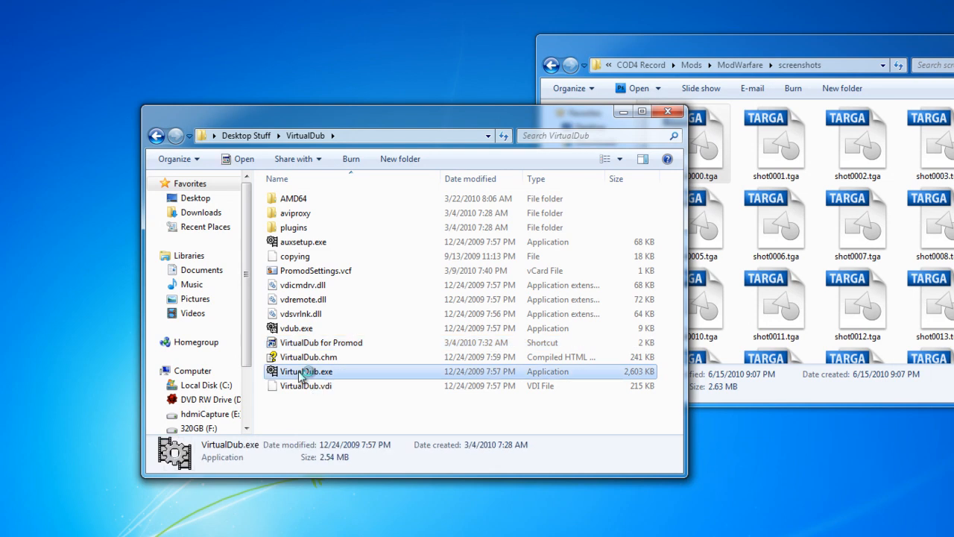
double_click(307, 372)
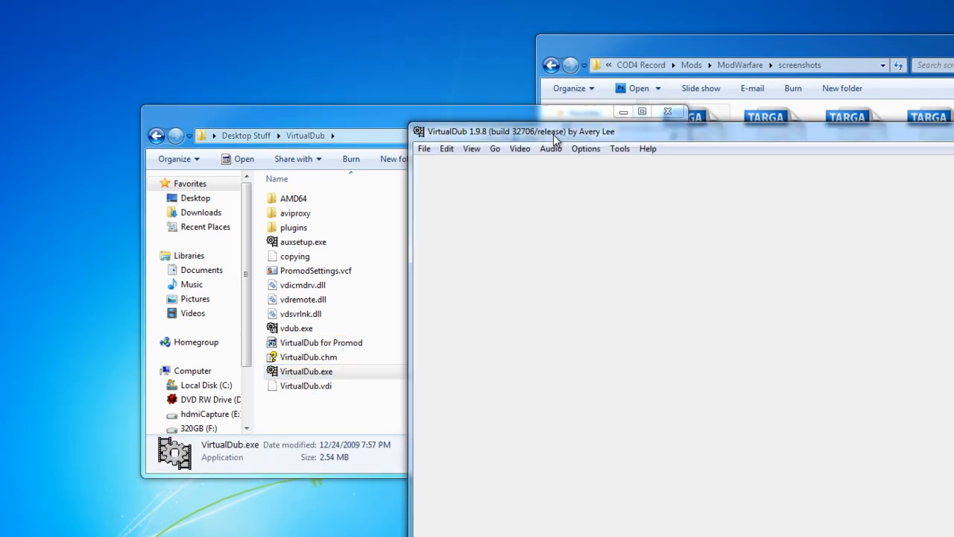
Set video compression to the Lagarith lossless codec with multithreading enabled.
click(166, 53)
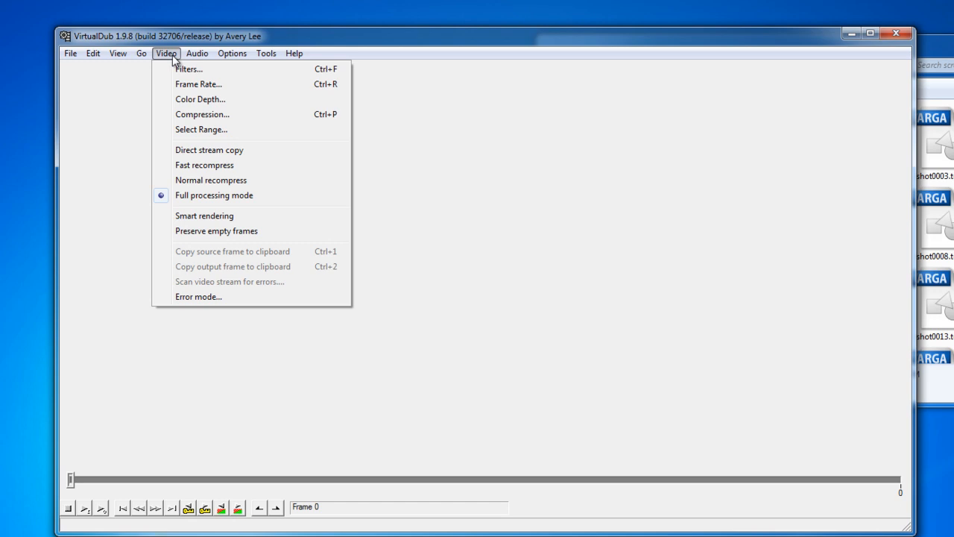
mouse_move(188, 69)
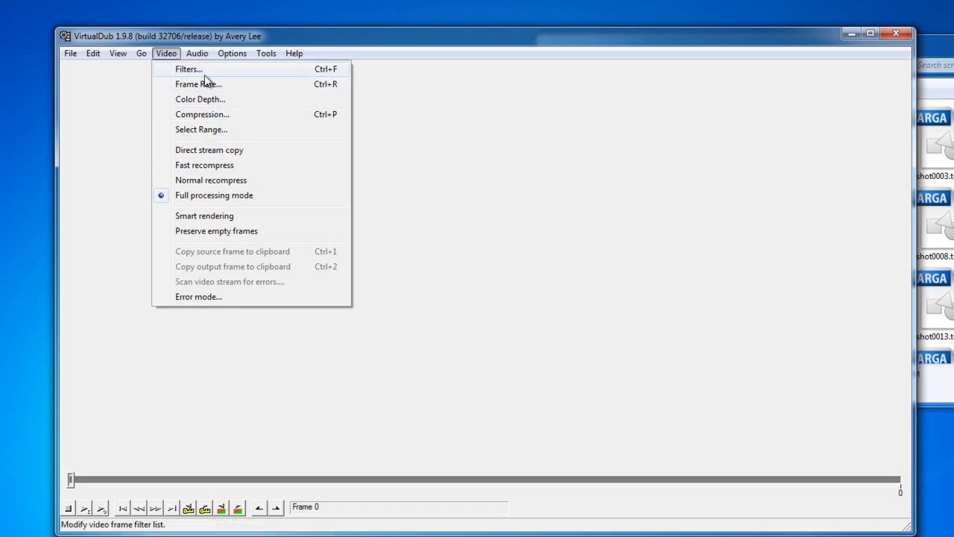
click(203, 113)
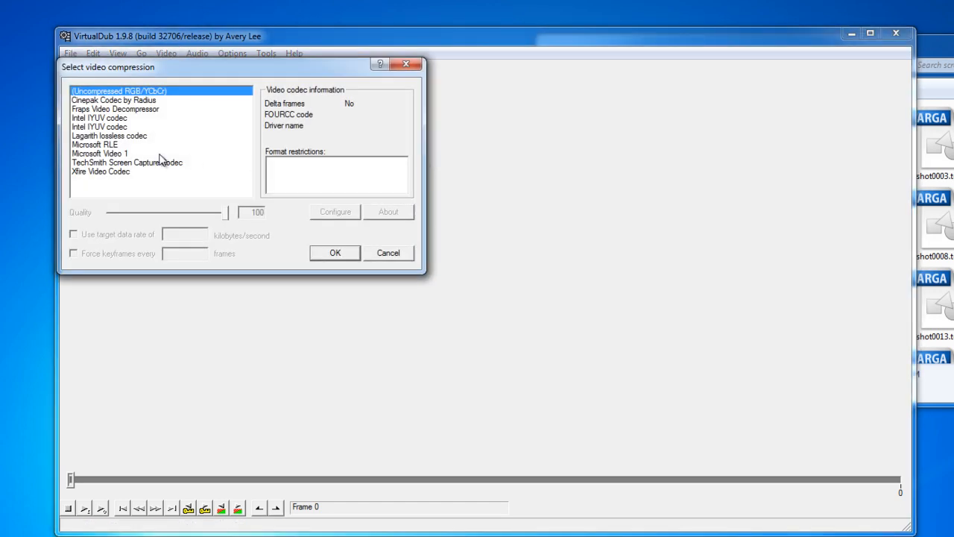
click(110, 134)
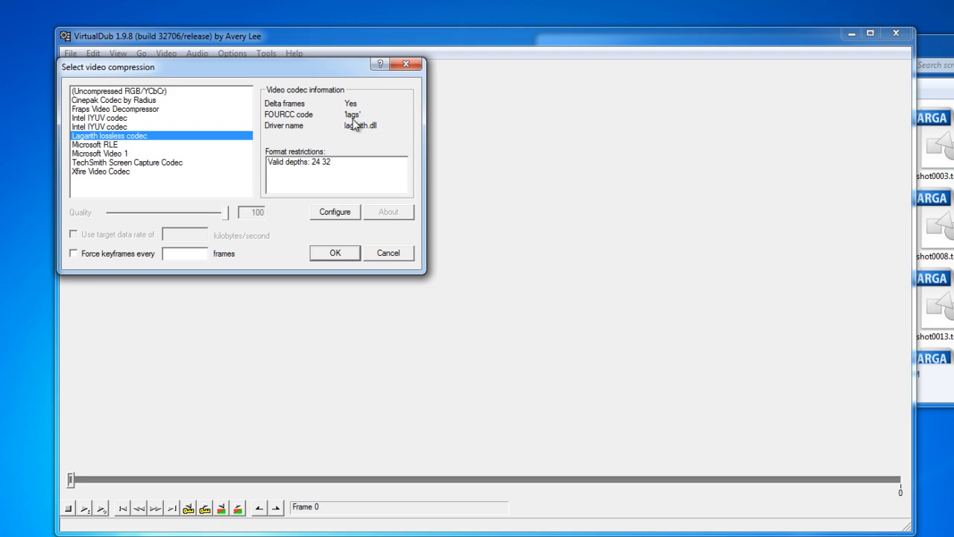
mouse_move(83, 146)
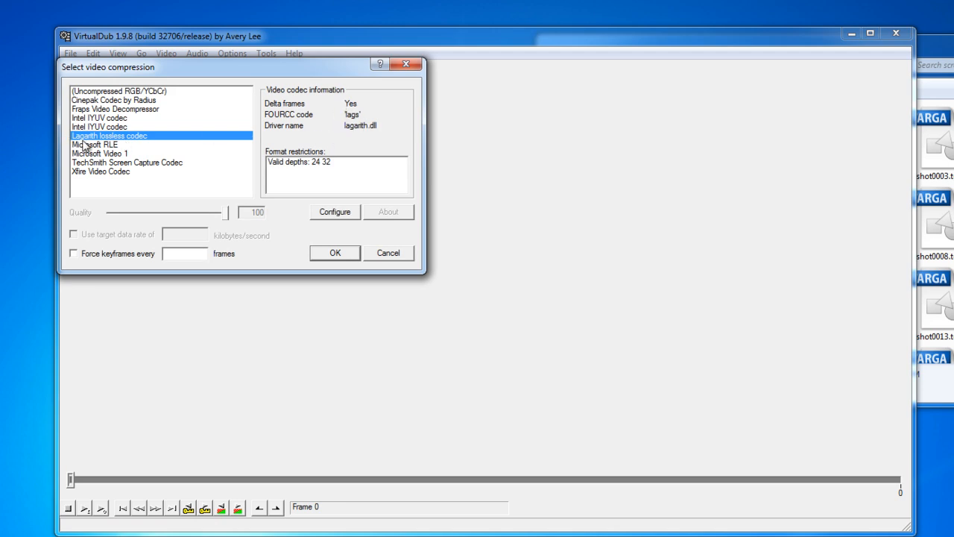
click(334, 211)
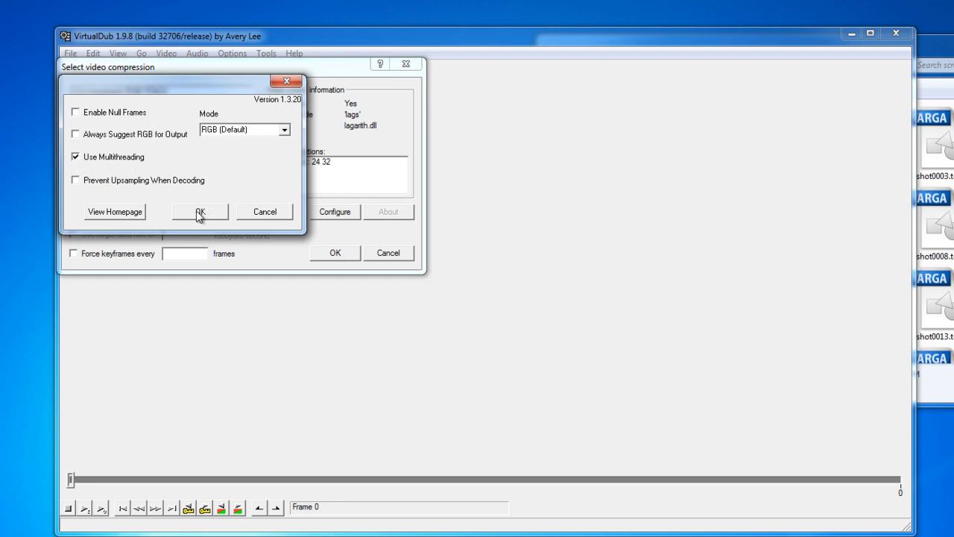
click(200, 211)
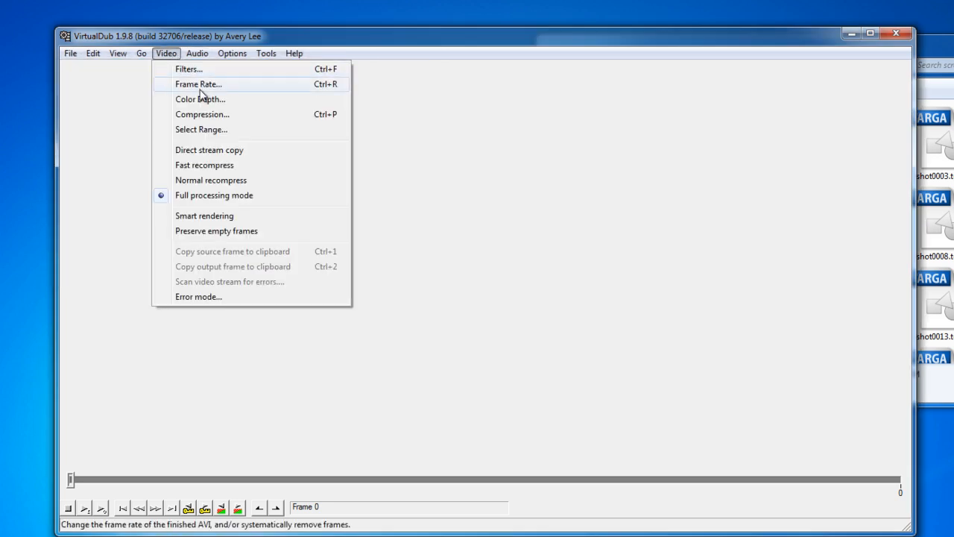
Change the source video frame rate to 60 fps in the Frame Rate dialog.
click(198, 83)
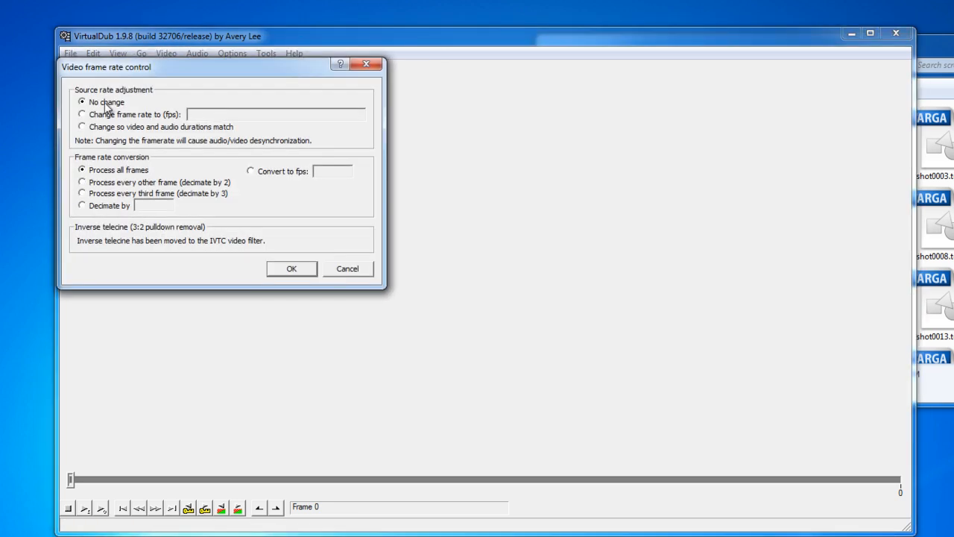
click(82, 113)
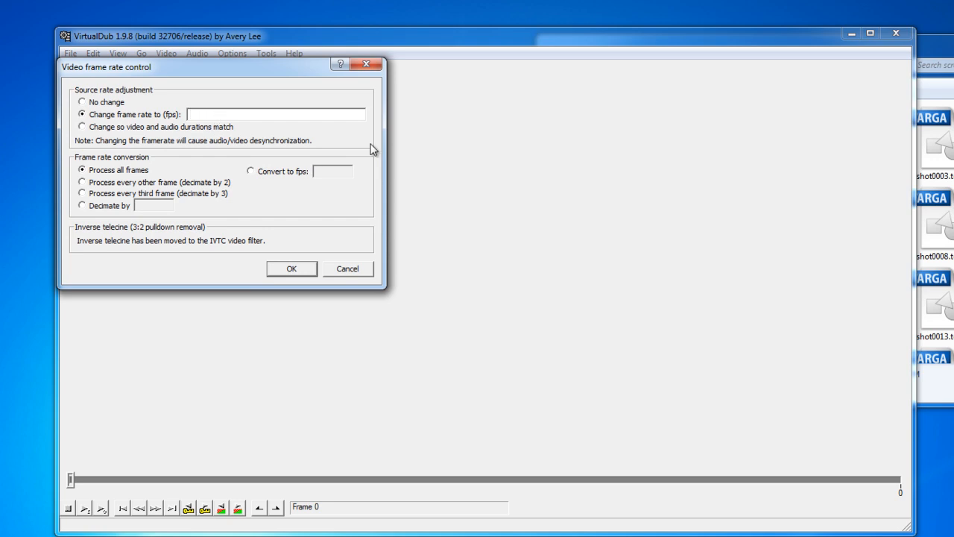
click(276, 113)
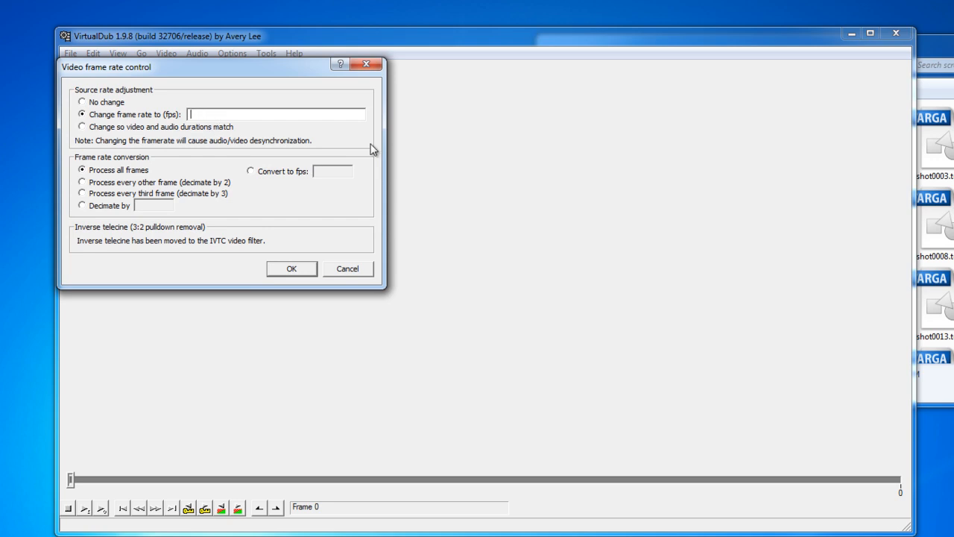
text(60)
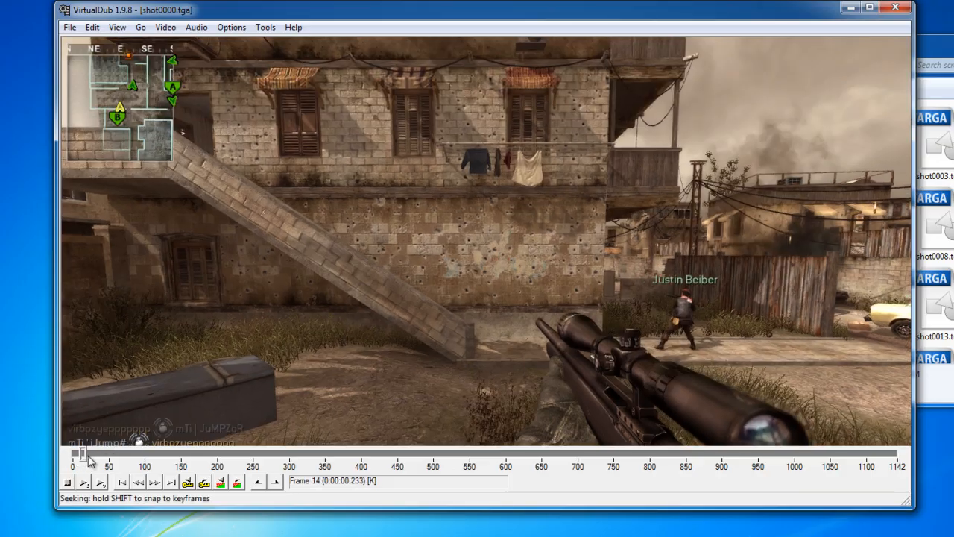
Scrub the frame slider through the whole 1,142-frame sequence to check it plays cleanly.
drag(78, 453, 265, 453)
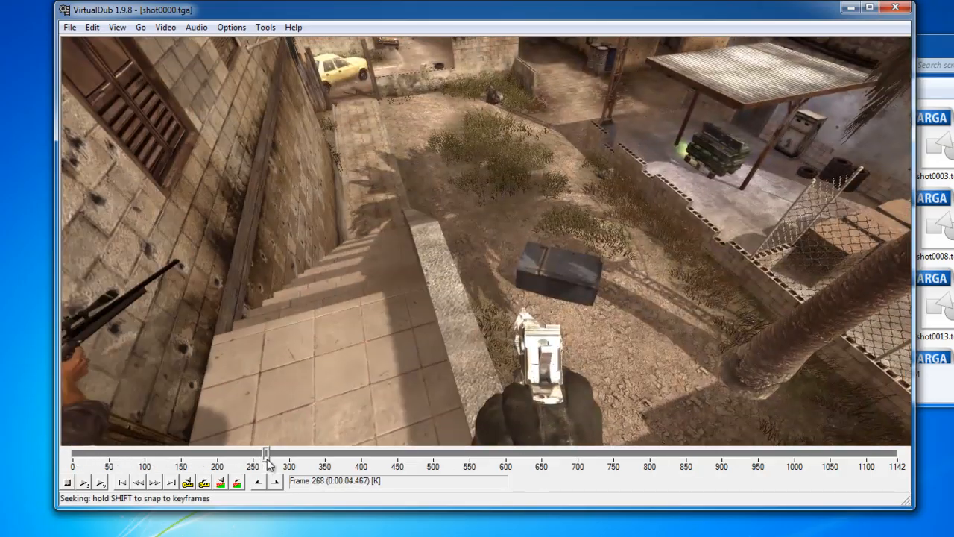
drag(265, 453, 381, 453)
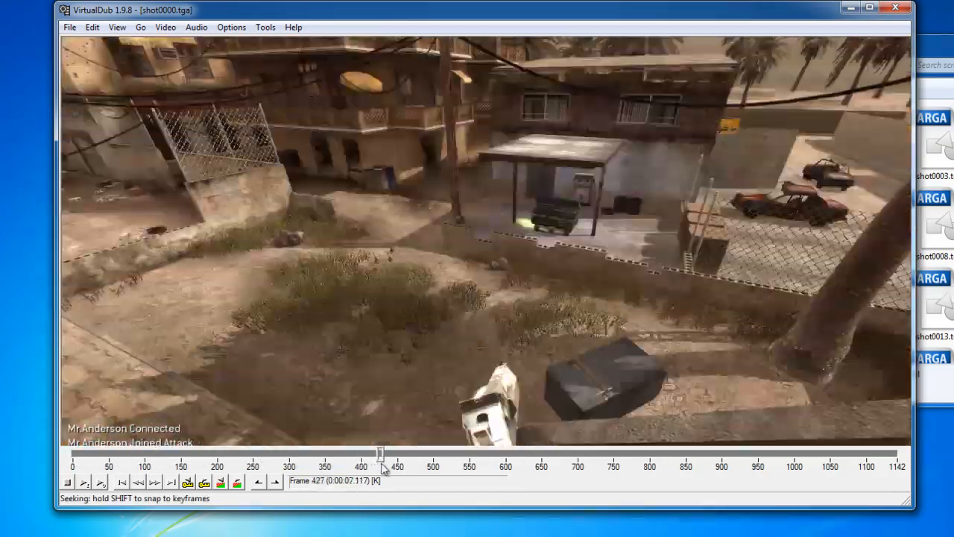
drag(382, 453, 504, 453)
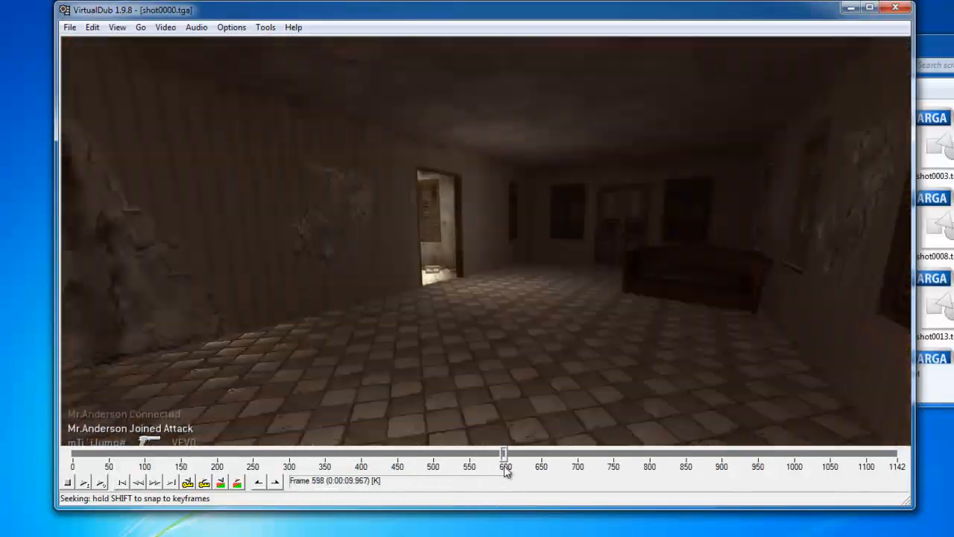
drag(505, 453, 644, 453)
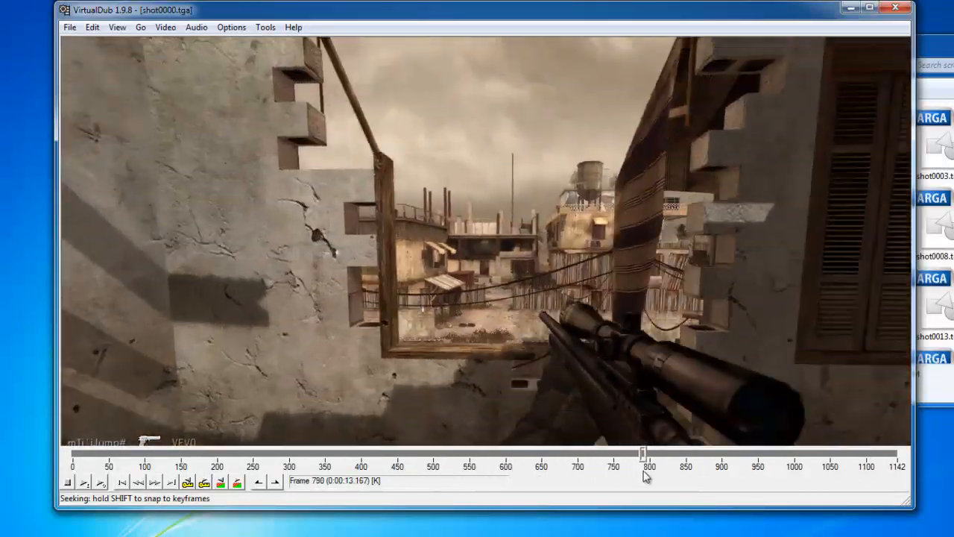
drag(643, 454, 796, 454)
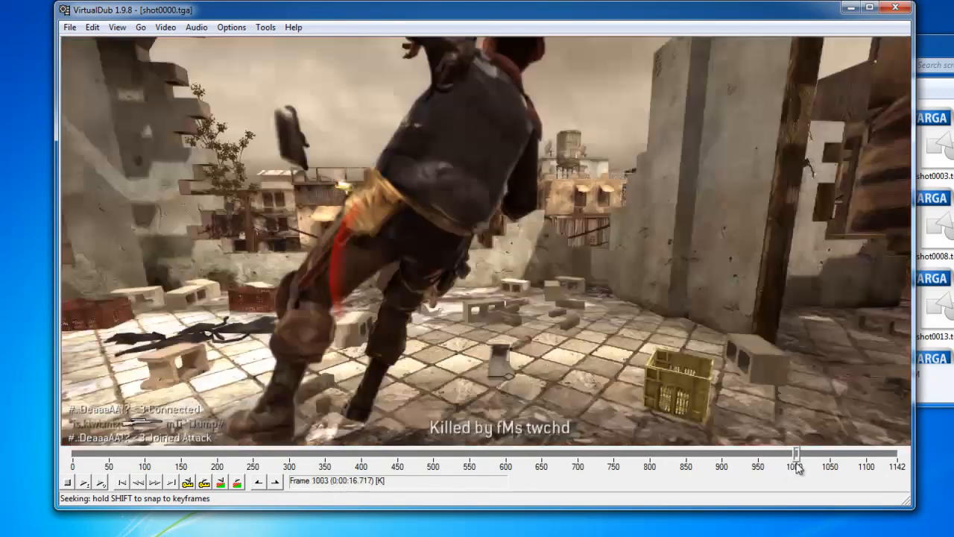
drag(797, 453, 898, 453)
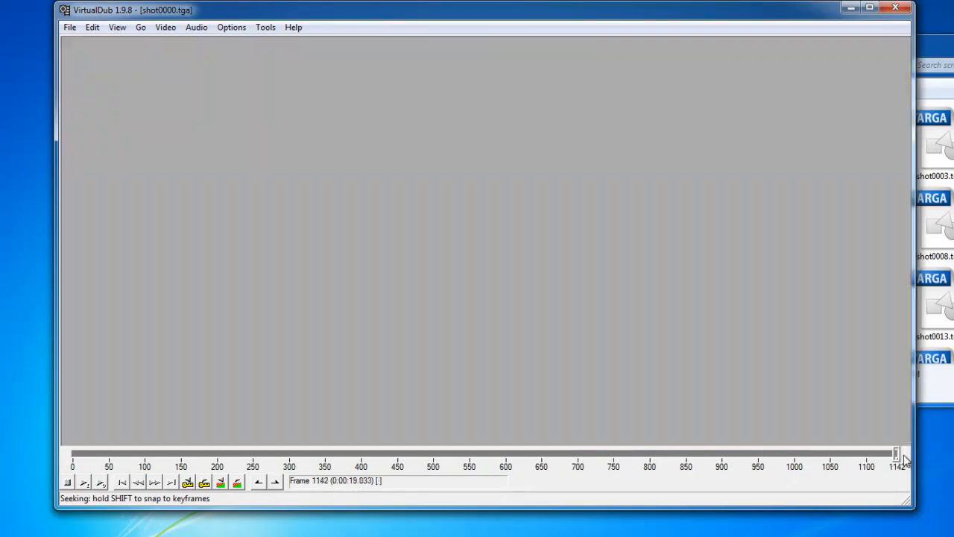
drag(898, 453, 537, 454)
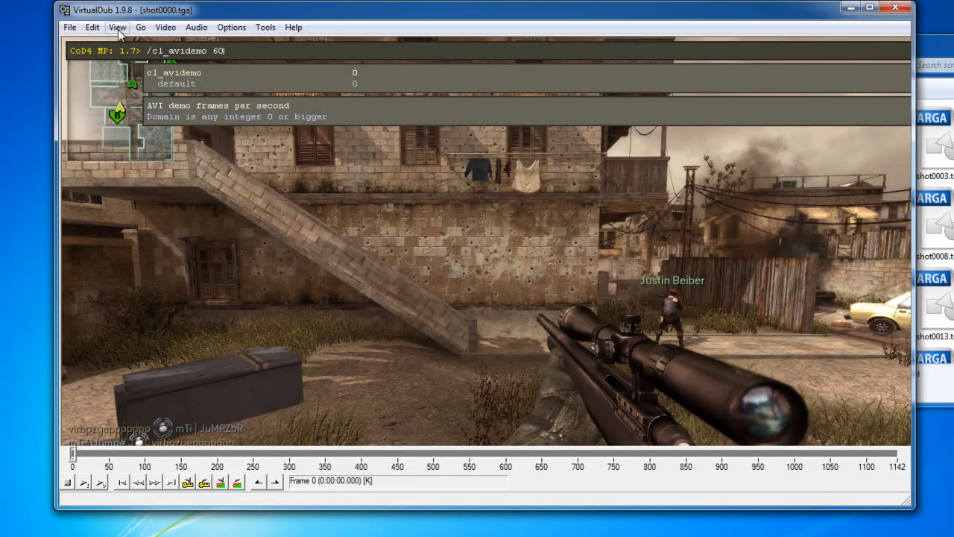
Bring up the File menu to reach the Save as AVI command.
click(292, 27)
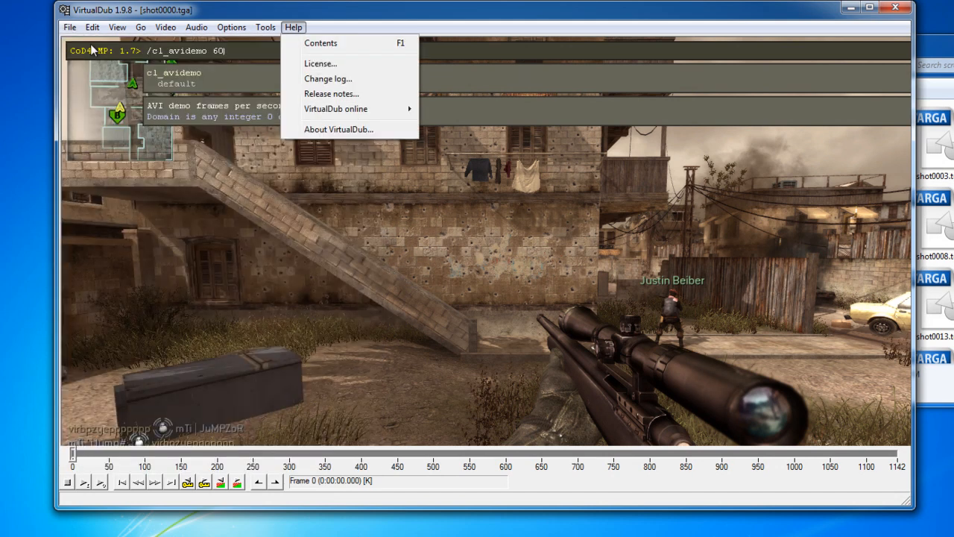
click(69, 27)
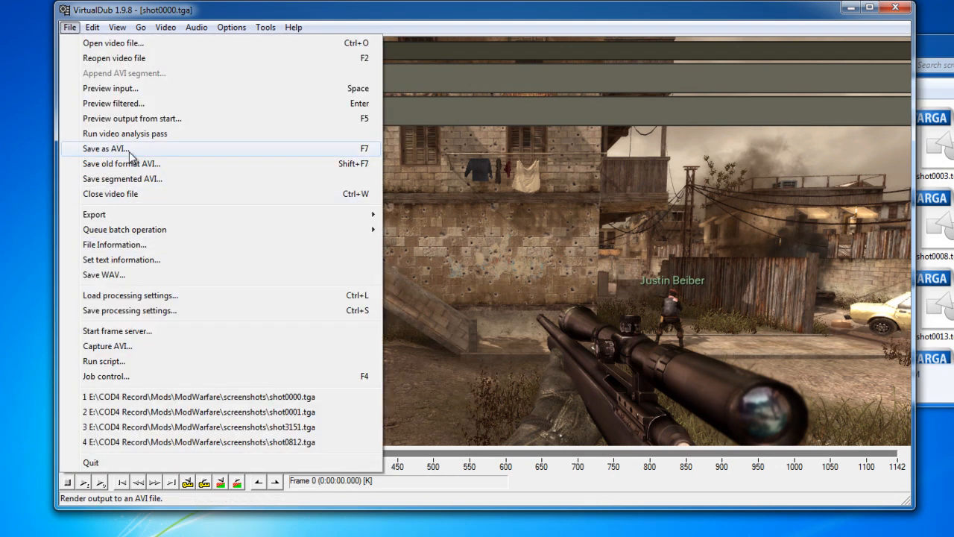
Save the sequence as shot0000.avi on the hdmiCapture (E:) drive and let the dub run.
click(104, 149)
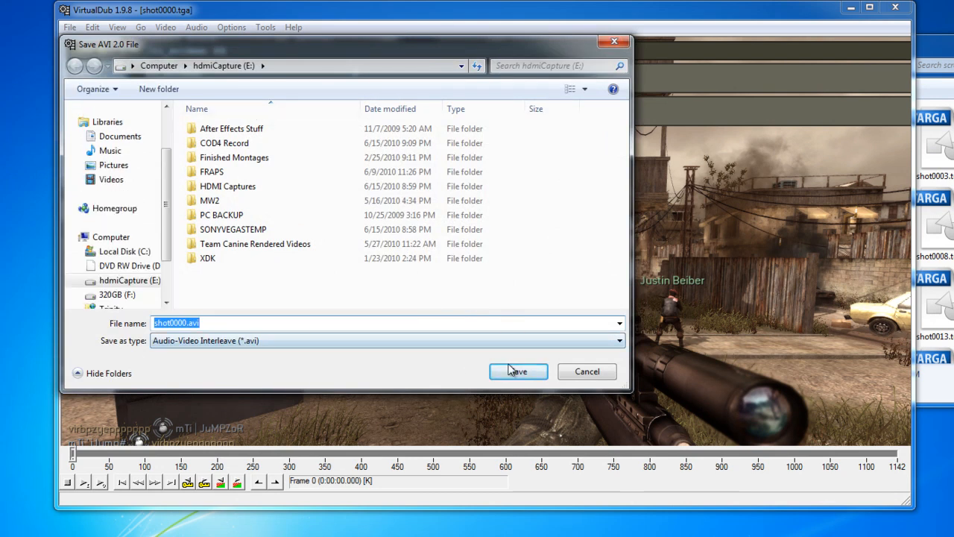
click(517, 371)
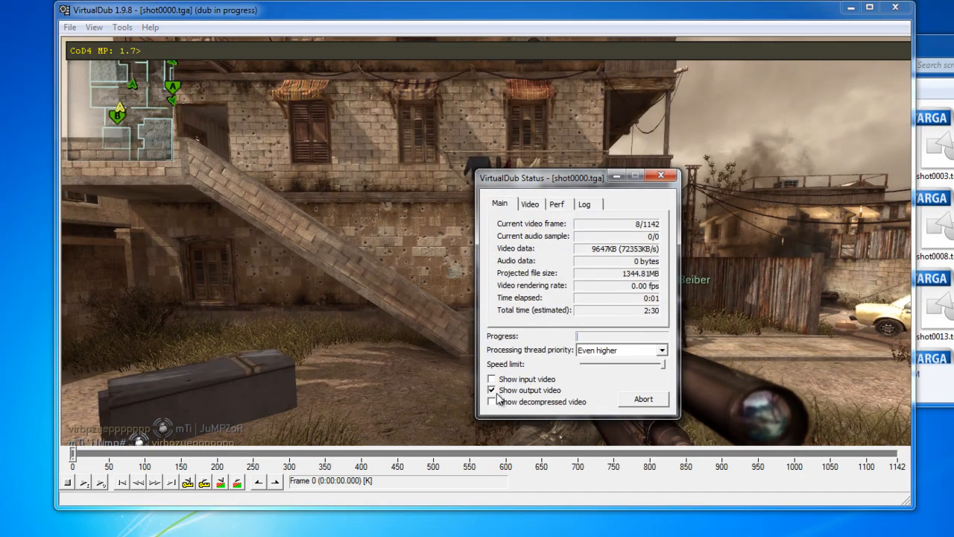
click(491, 390)
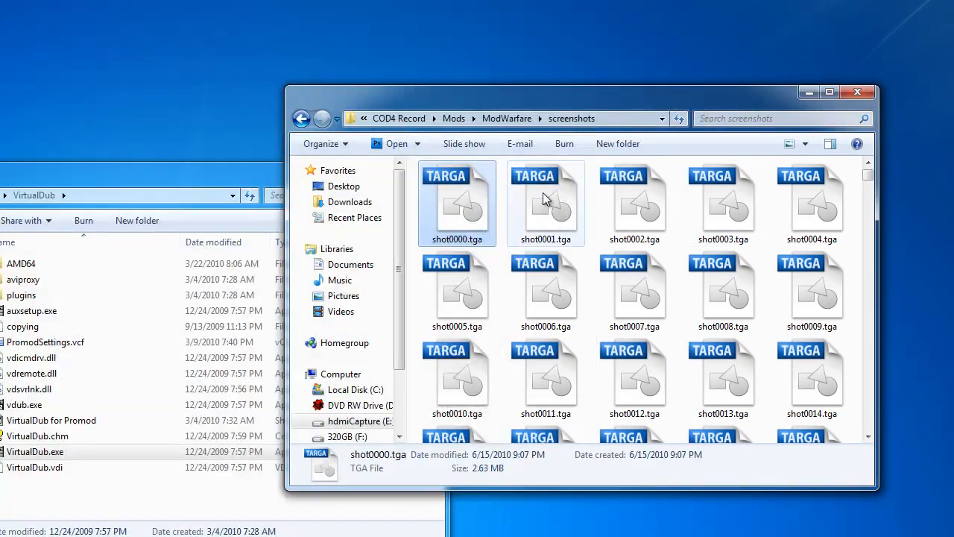
Permanently delete all 1,142 selected .tga screenshots and confirm the deletion.
scroll(down, 3)
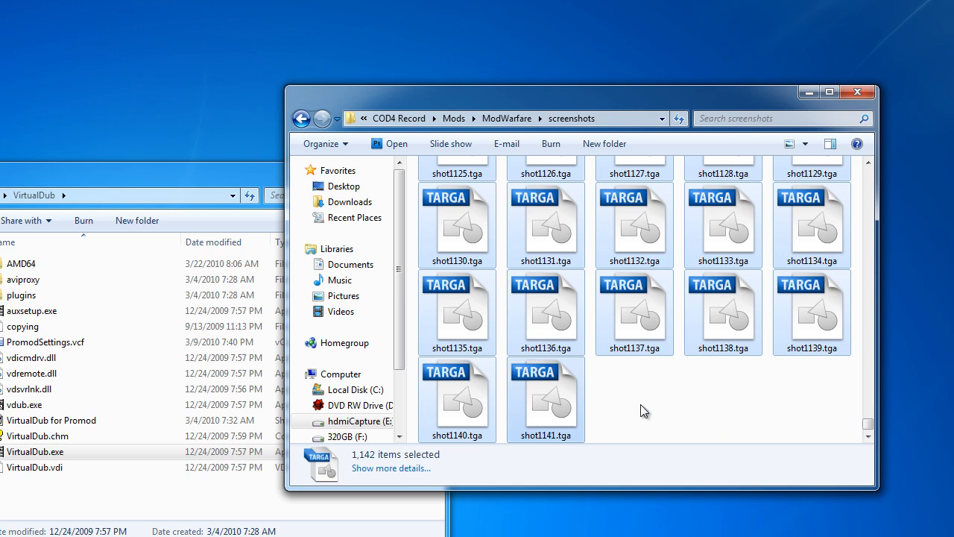
key(Delete)
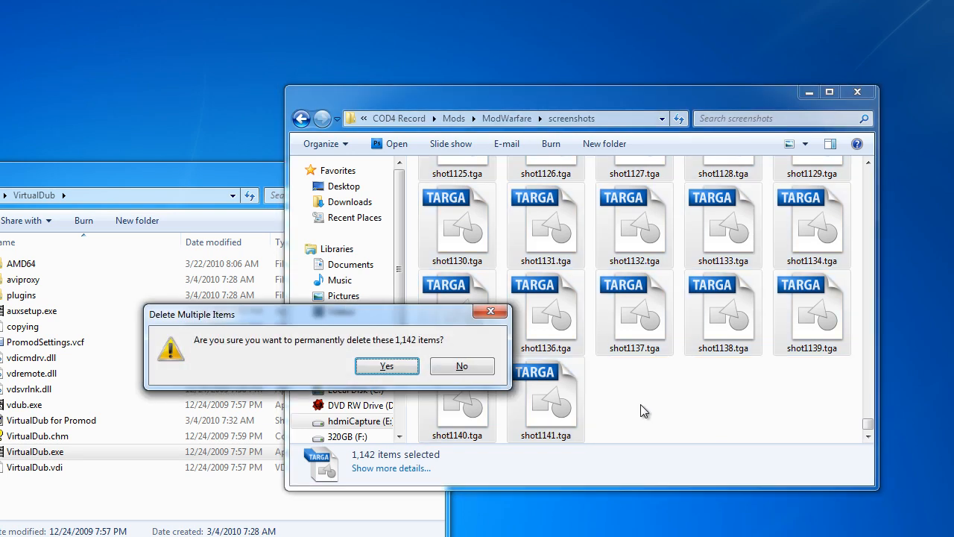
click(386, 367)
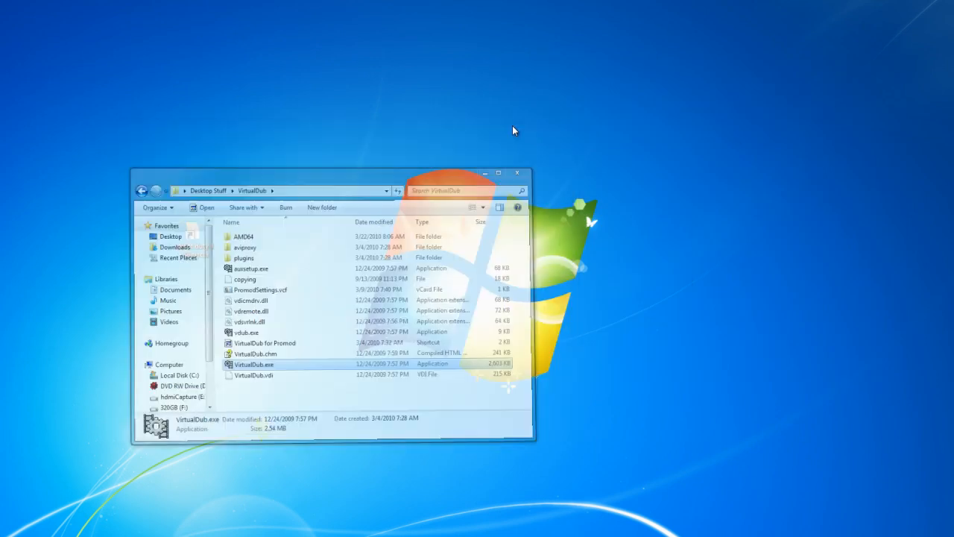
Import the rendered shot0000 video from hdmiCapture (E:) into the Vegas project.
click(515, 173)
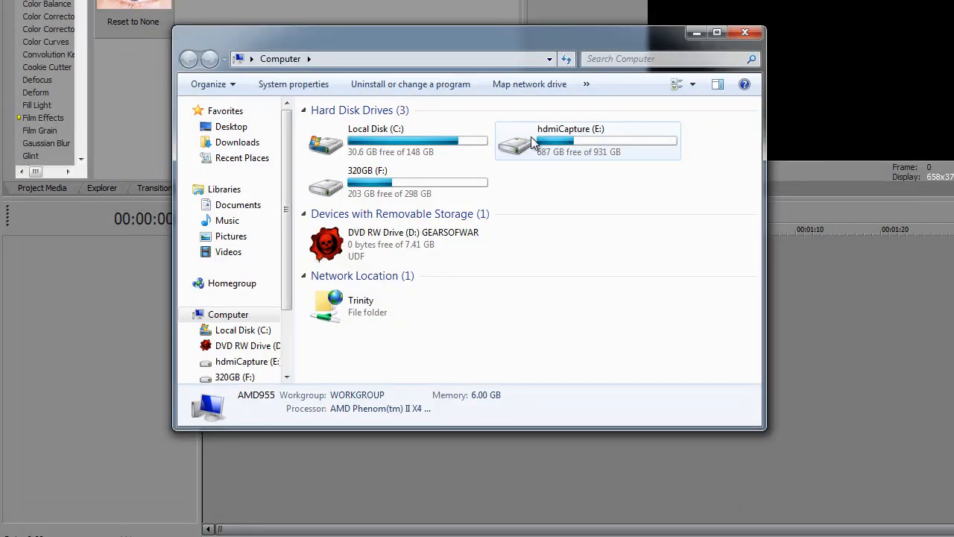
double_click(587, 142)
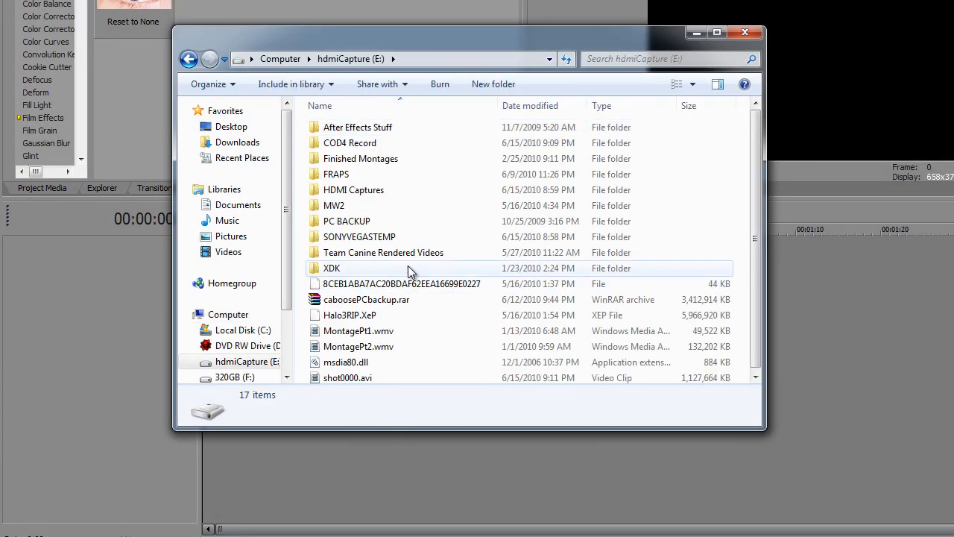
click(347, 377)
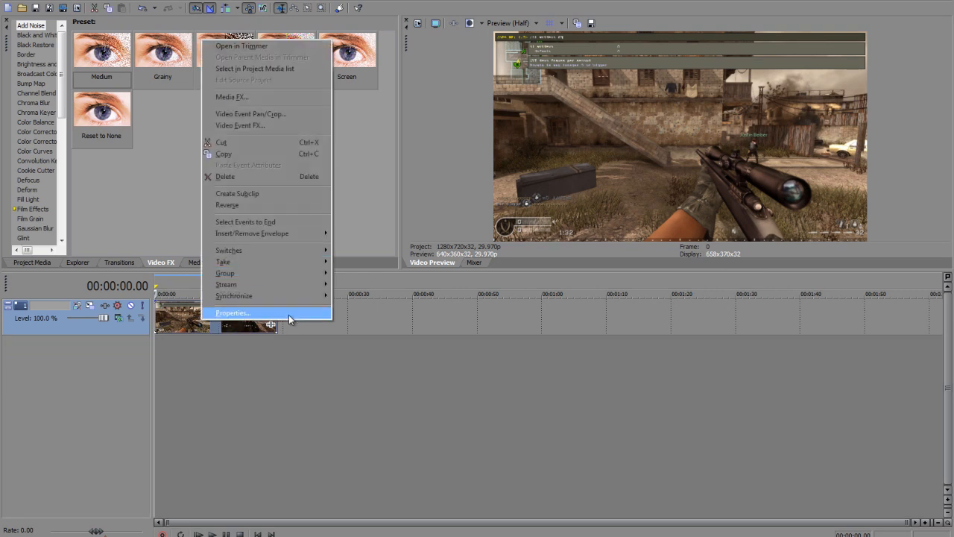
Turn off resampling in the first clip's properties and set preview quality to full.
click(233, 313)
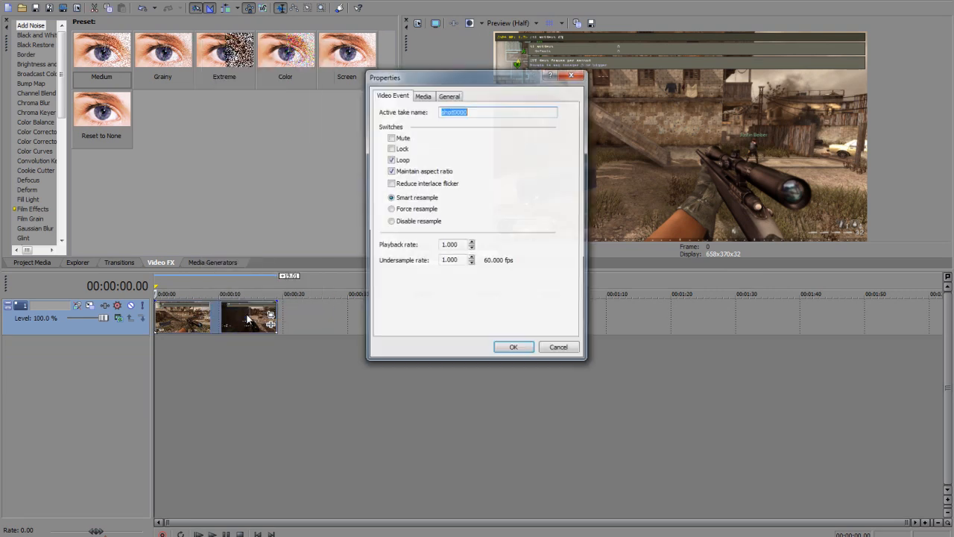
click(391, 221)
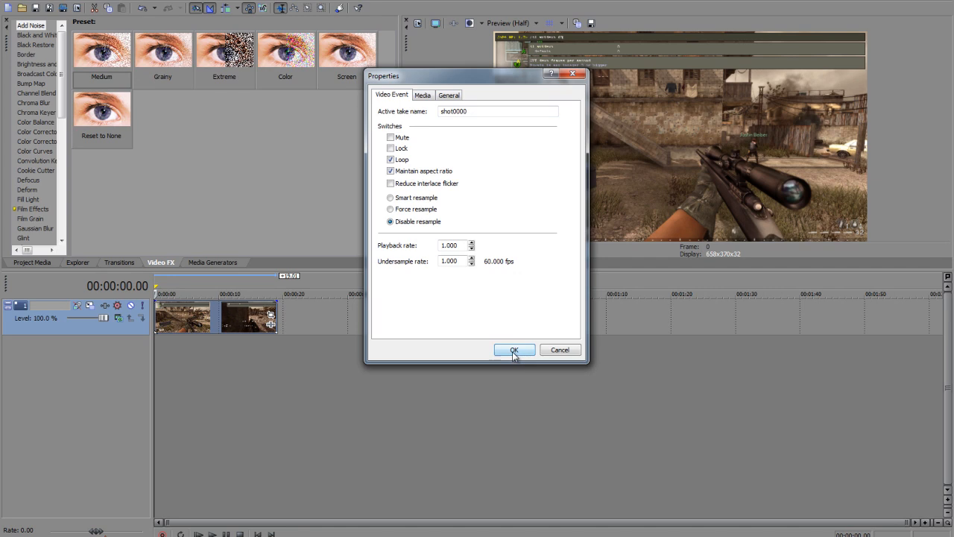
click(515, 349)
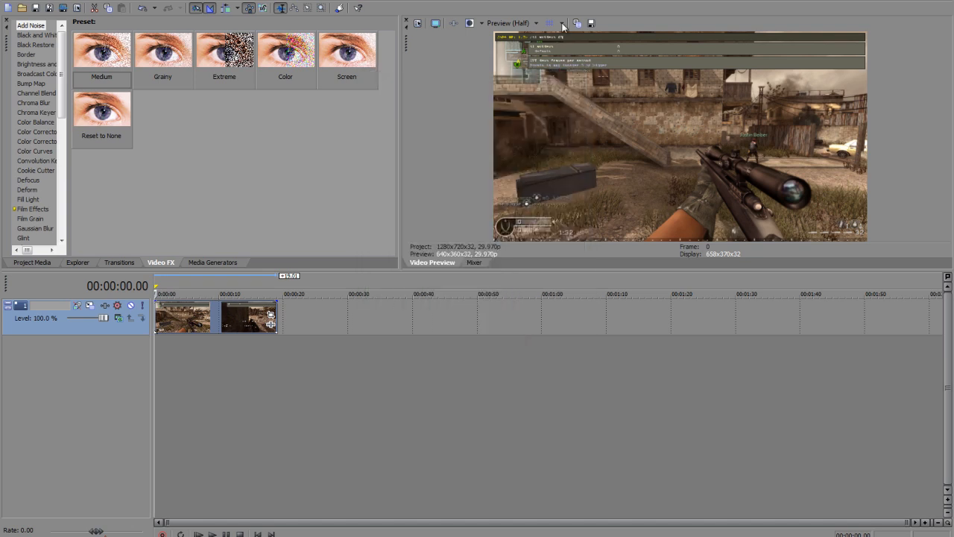
click(508, 24)
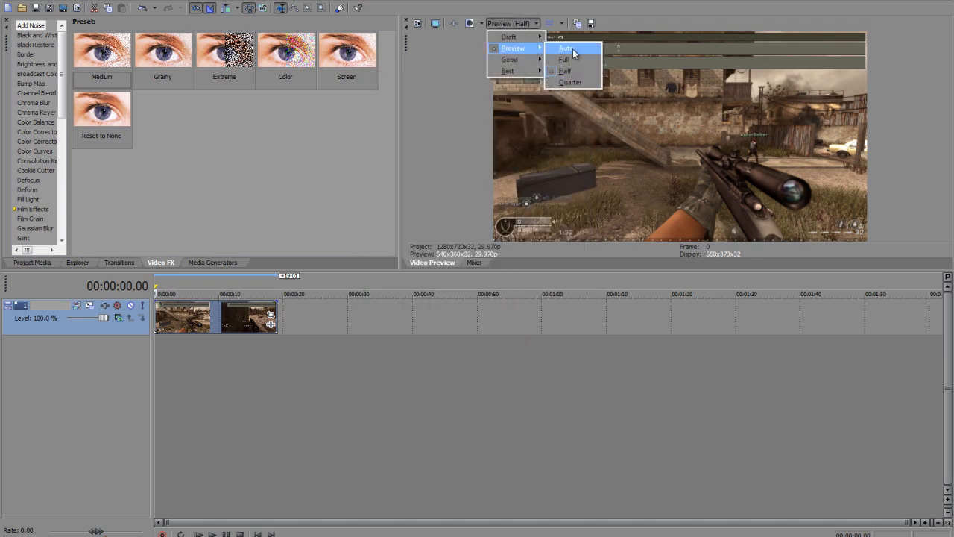
click(564, 60)
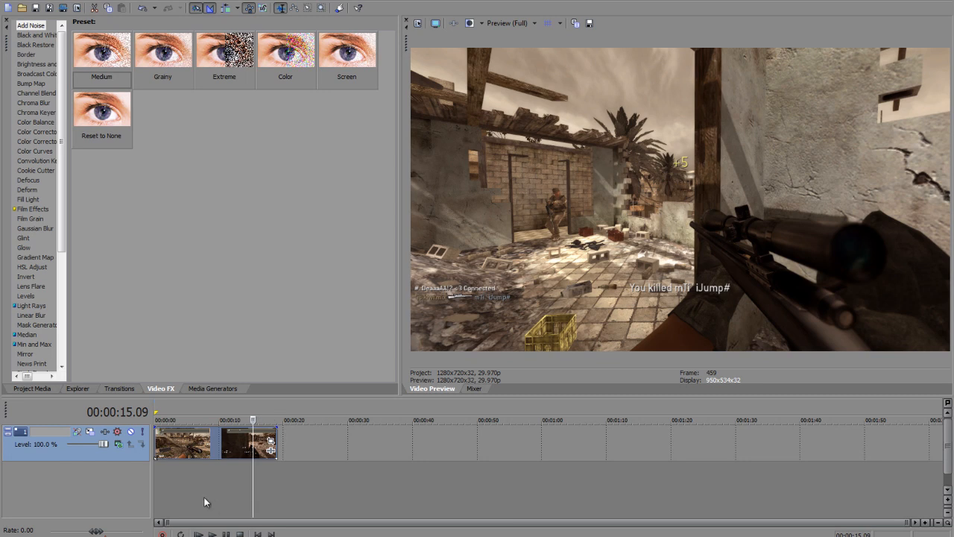
Confirm the second clip's properties and switch preview quality to Half.
right_click(246, 440)
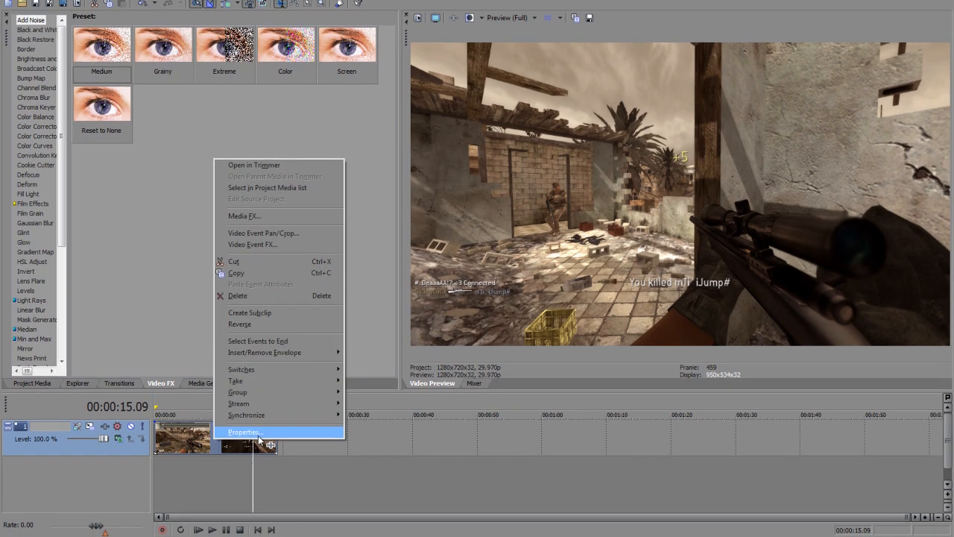
click(245, 432)
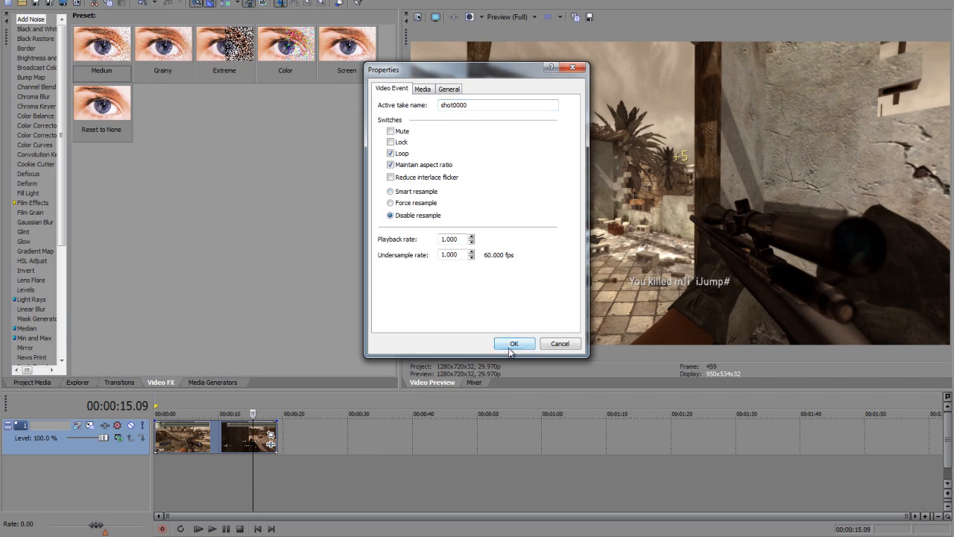
click(513, 343)
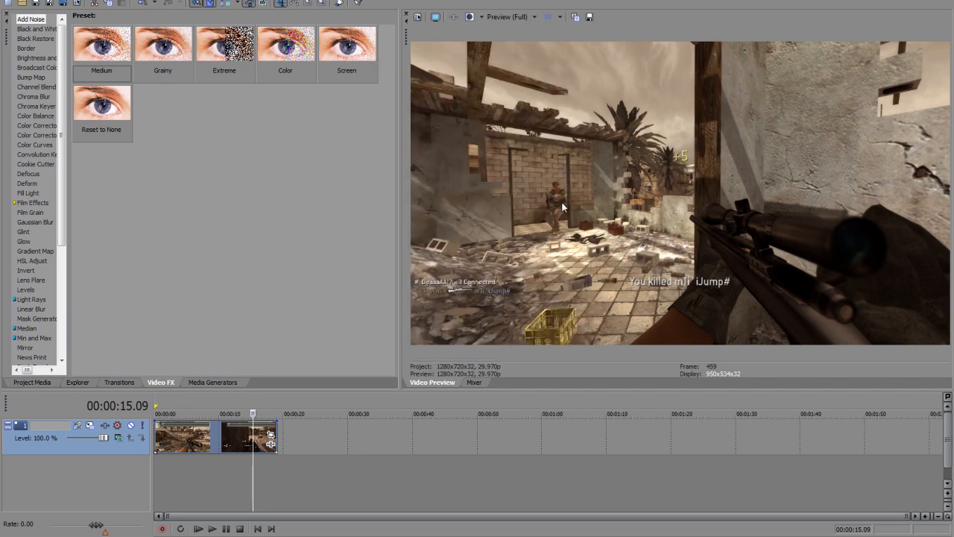
mouse_move(559, 195)
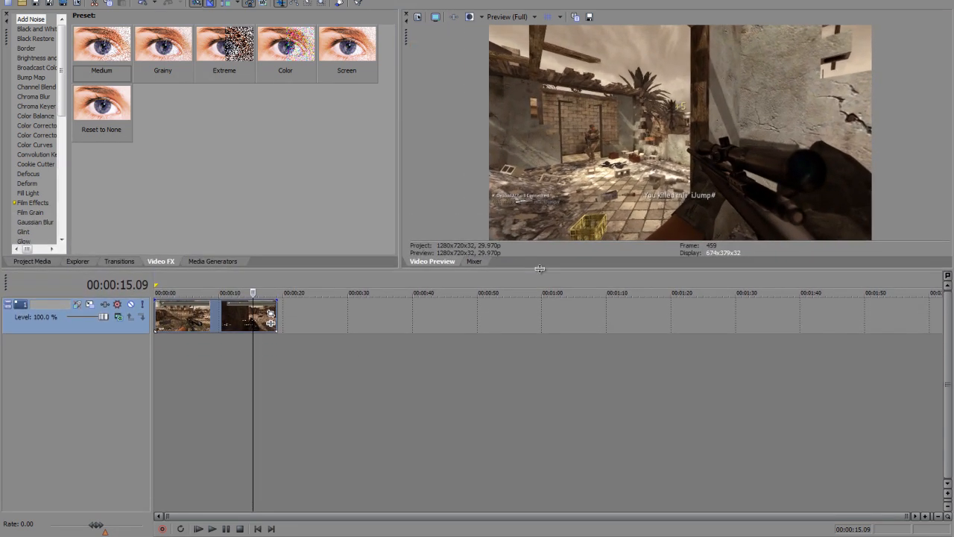
click(534, 16)
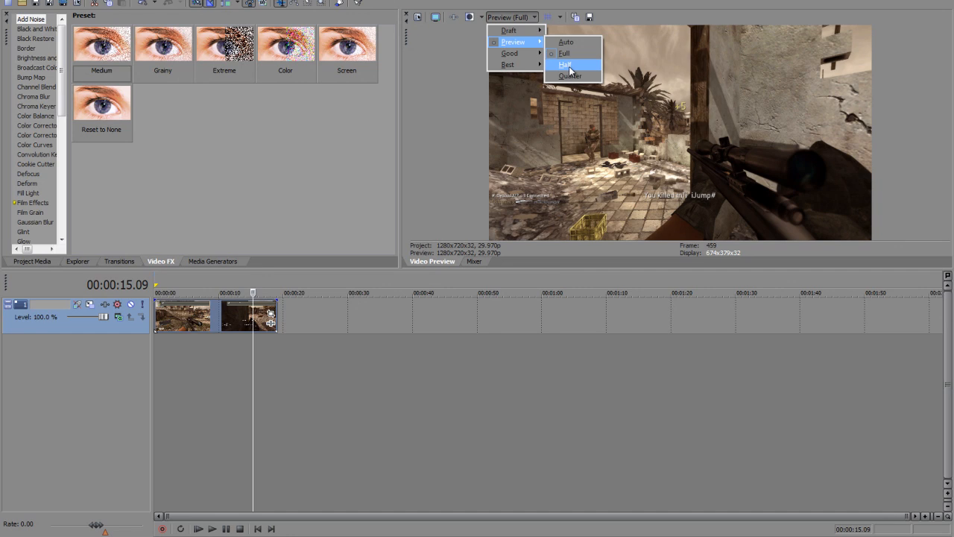
click(567, 65)
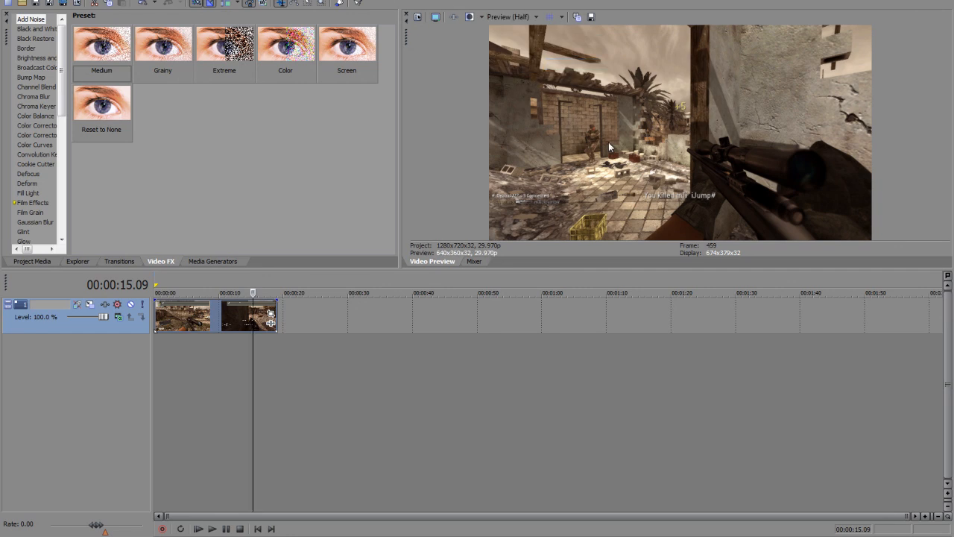
mouse_move(254, 363)
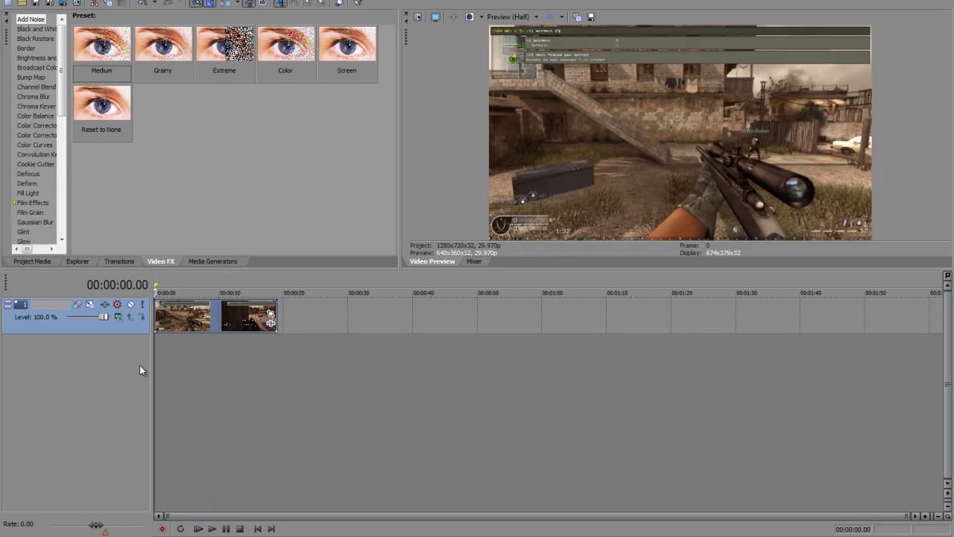
Start Render As with the COD4 CFG template and keep its custom video at 59.94 fps.
click(12, 3)
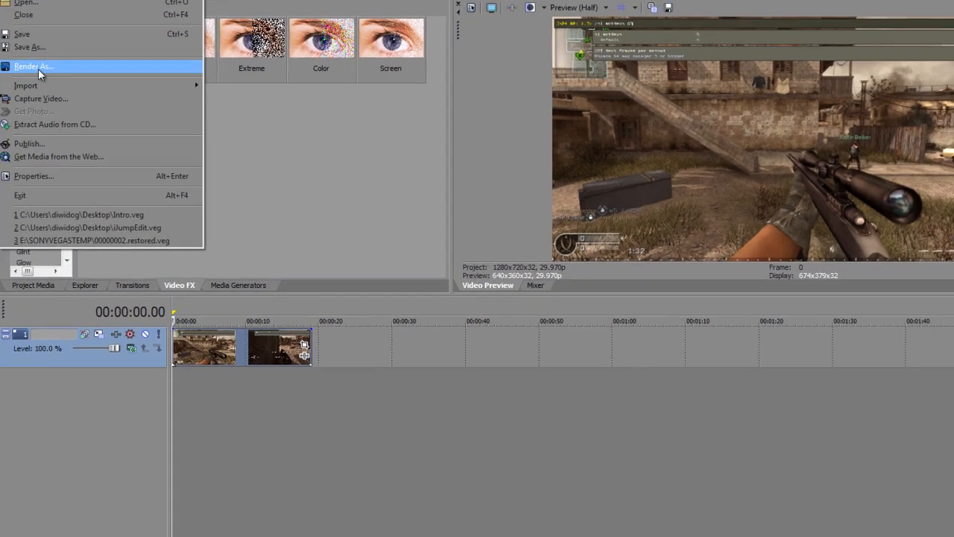
click(33, 65)
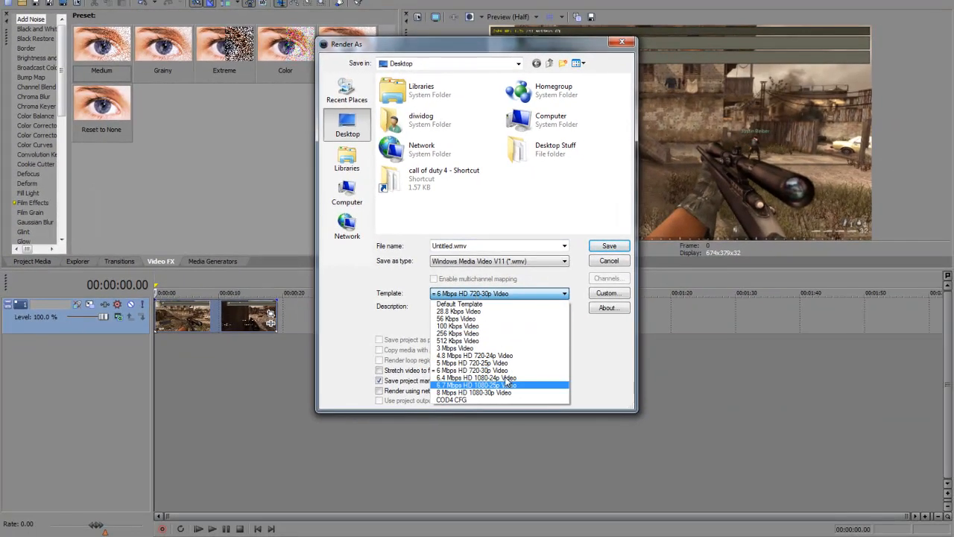
click(450, 399)
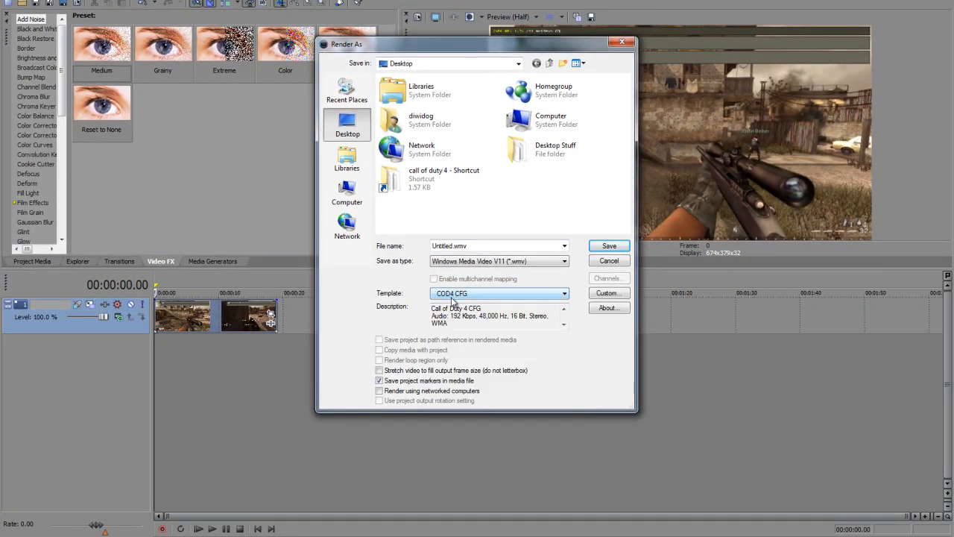
click(608, 292)
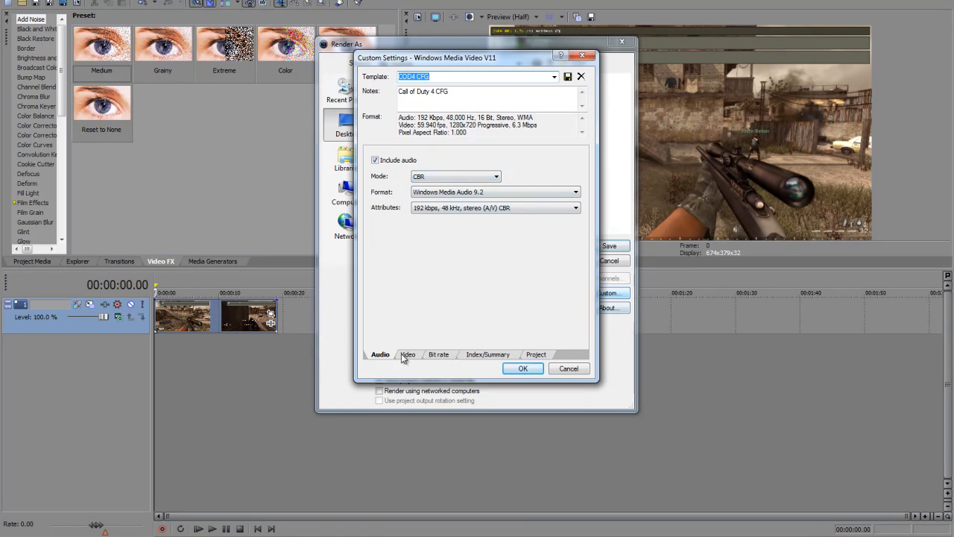
click(409, 355)
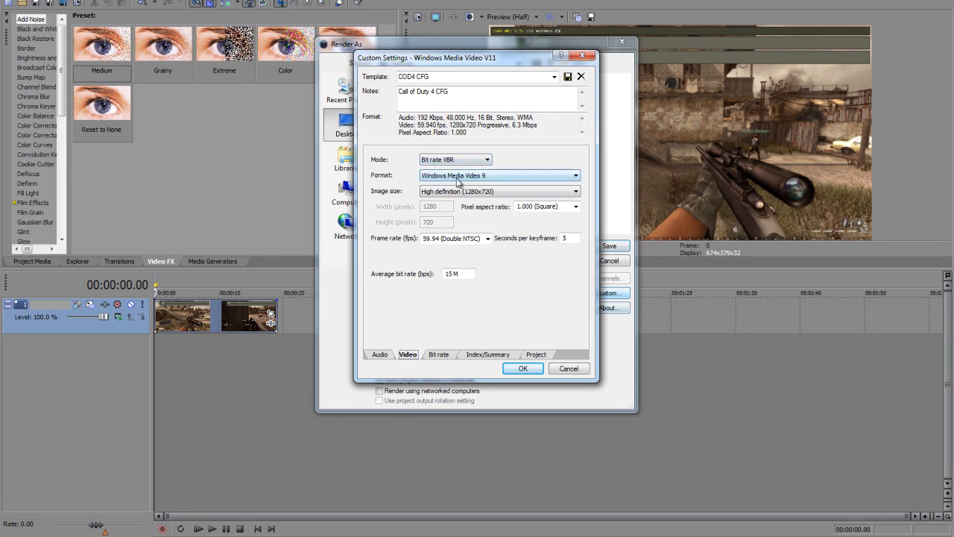
mouse_move(489, 198)
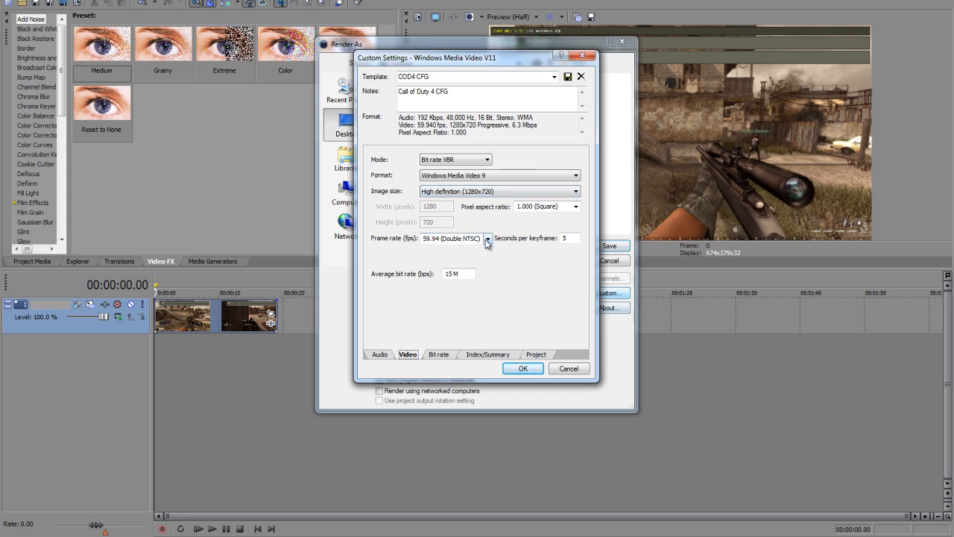
click(486, 239)
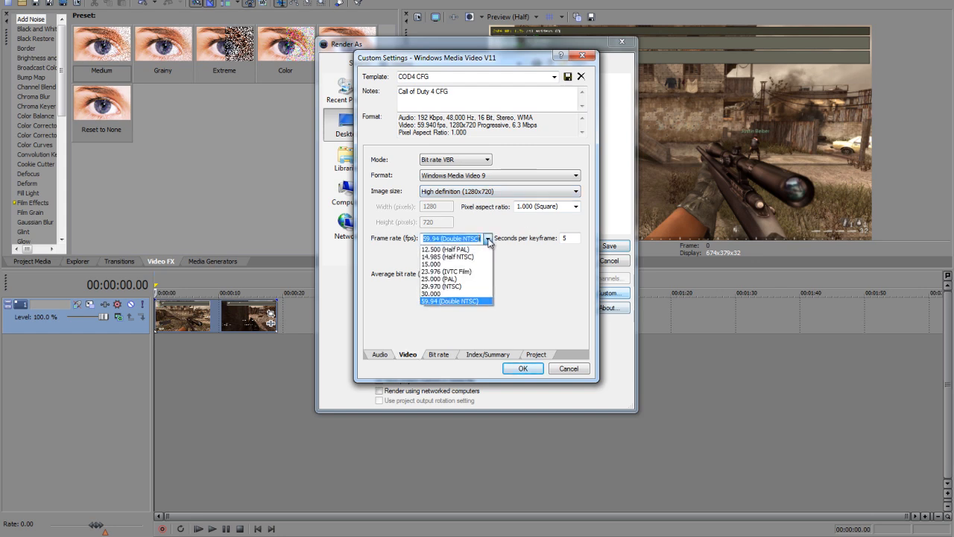
click(453, 301)
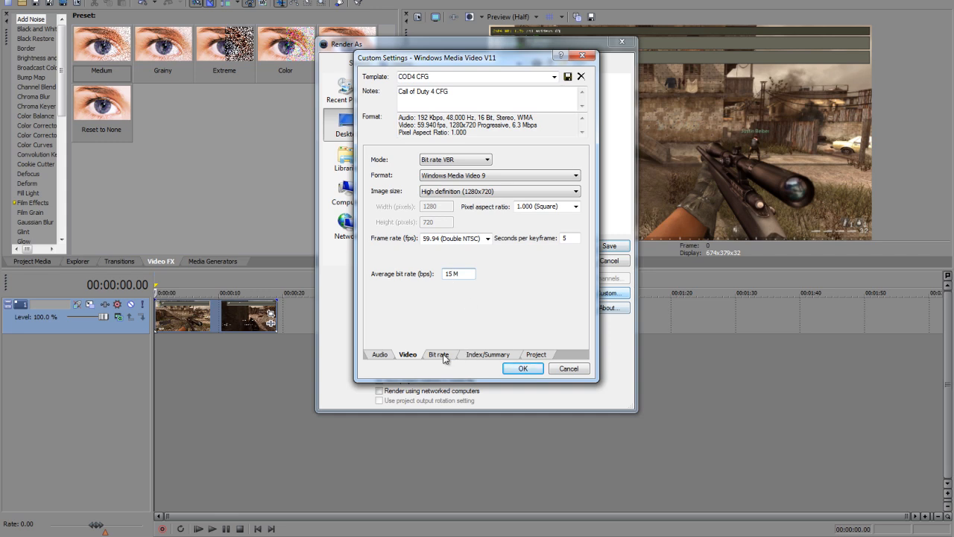
Review the bit rate and project quality settings and confirm the custom template.
click(438, 355)
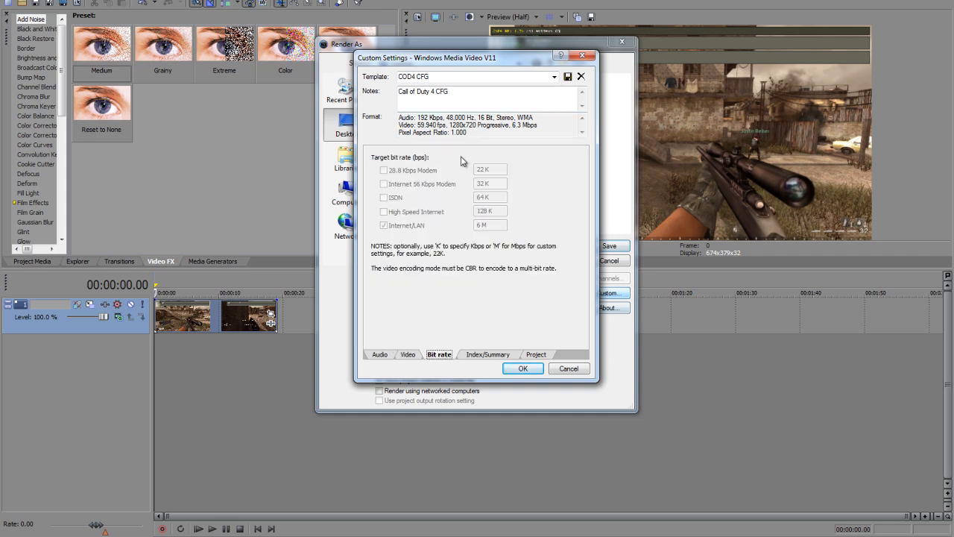
mouse_move(490, 279)
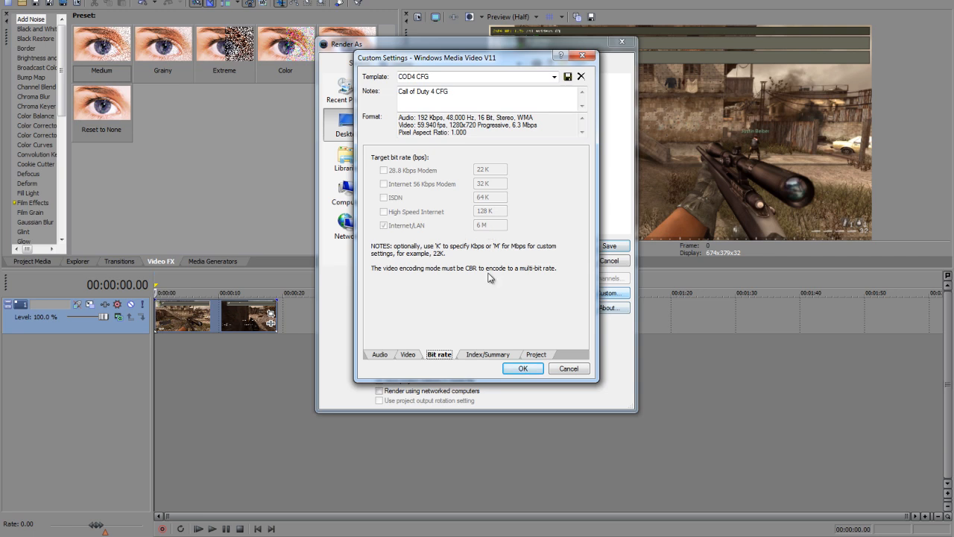
click(537, 355)
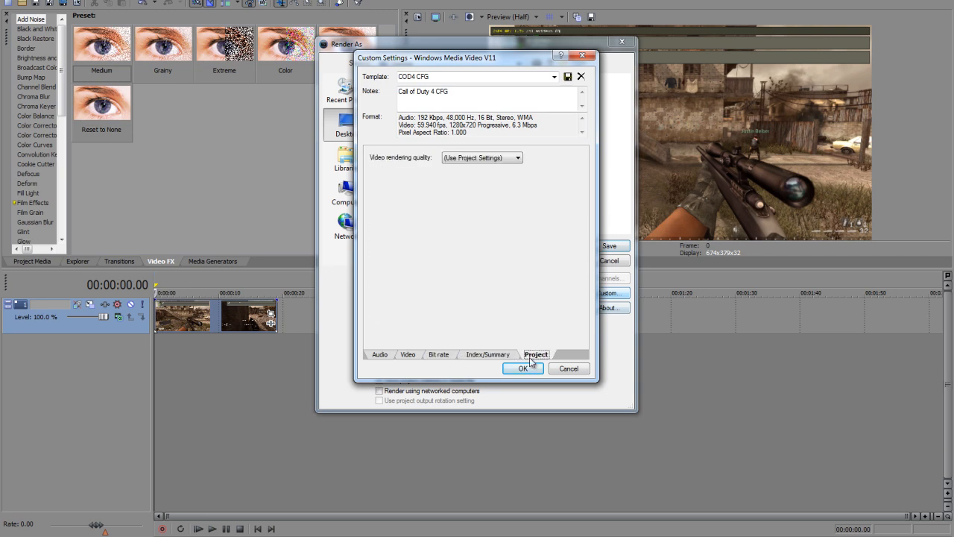
click(408, 355)
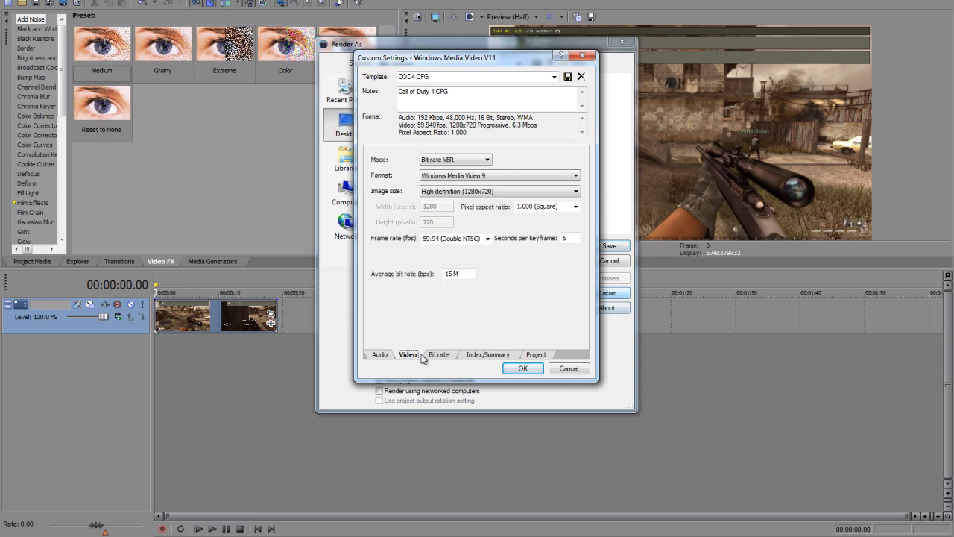
click(521, 367)
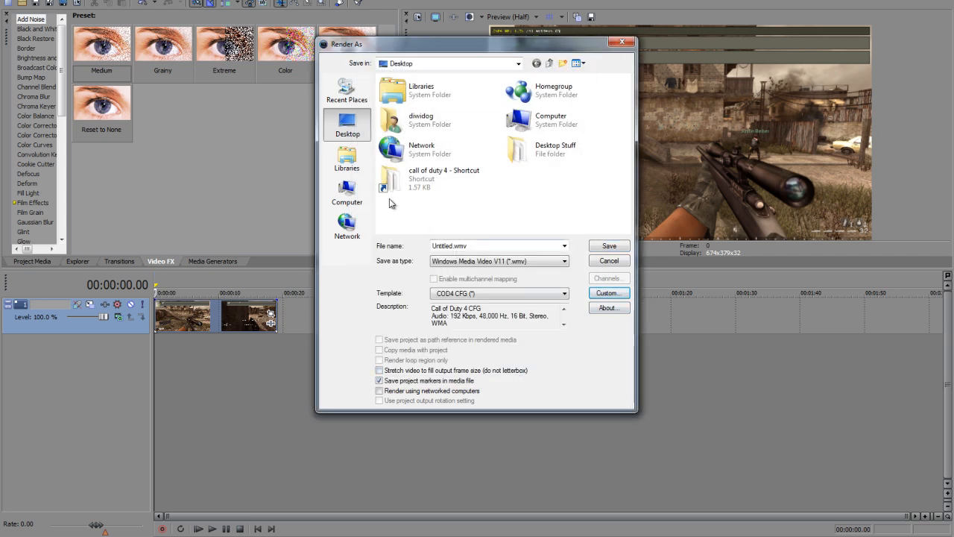
Name the output 'Tutorial Shot' and start rendering the WMV.
click(498, 244)
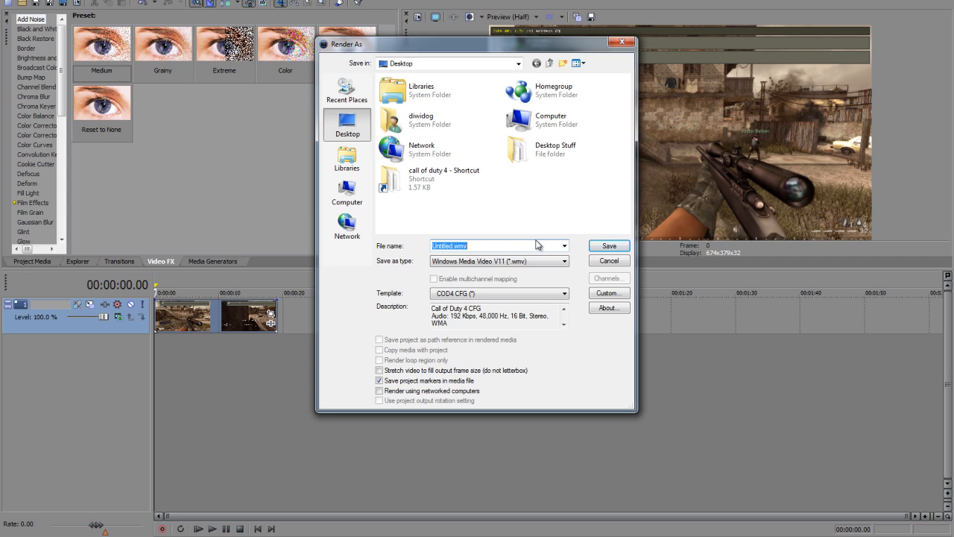
text(Tut)
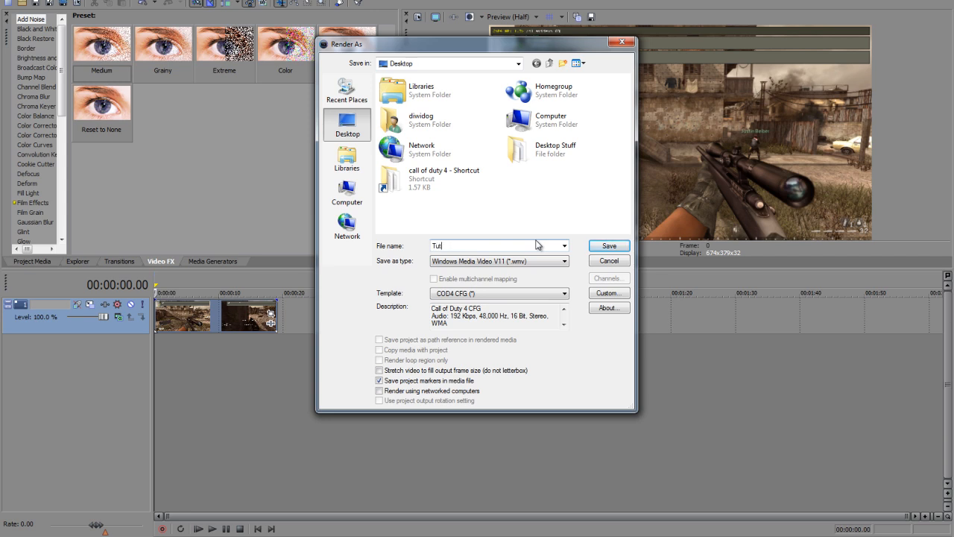
text(Tutorial Shot)
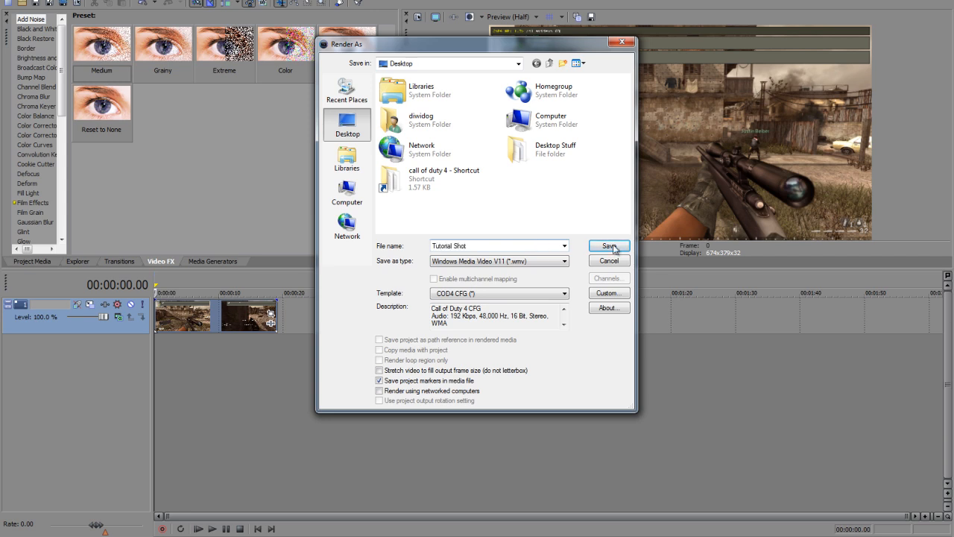
click(608, 246)
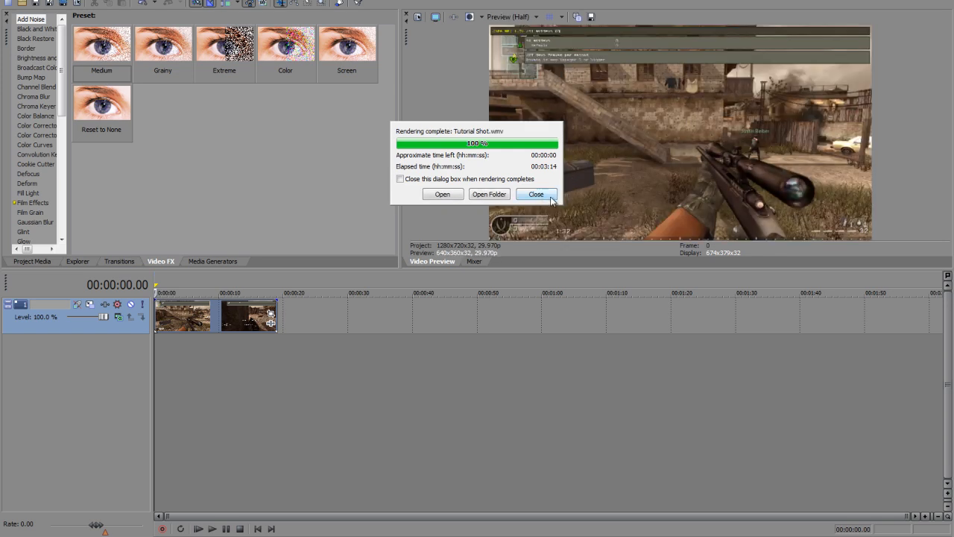
Dismiss the render-complete notice for Tutorial Shot.wmv.
click(489, 194)
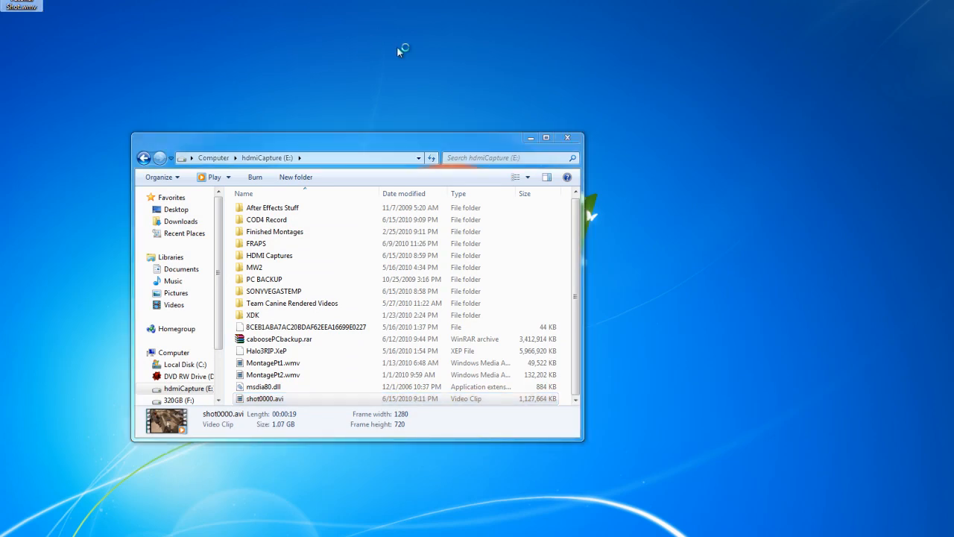
Bring up the Explorer window listing the hdmiCapture drive with shot0000.avi.
double_click(265, 398)
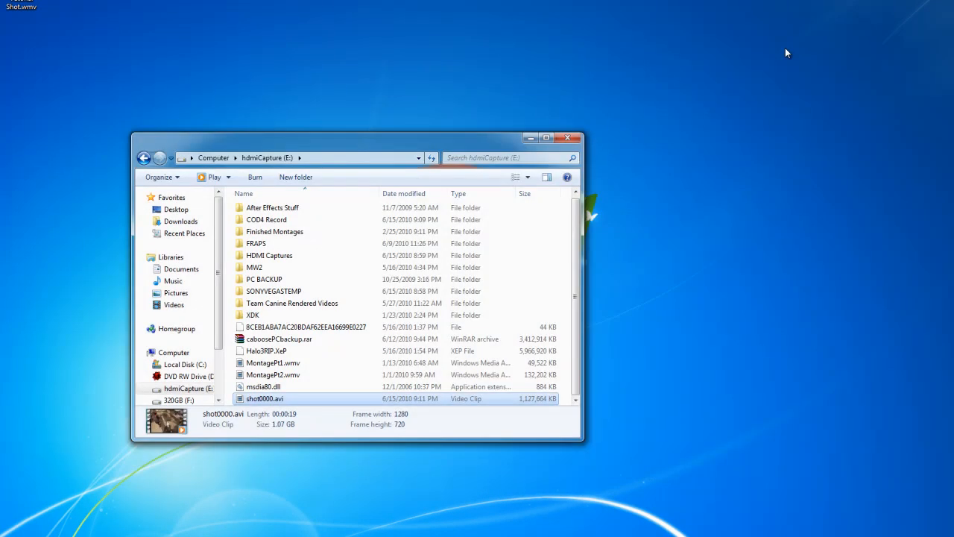
mouse_move(693, 507)
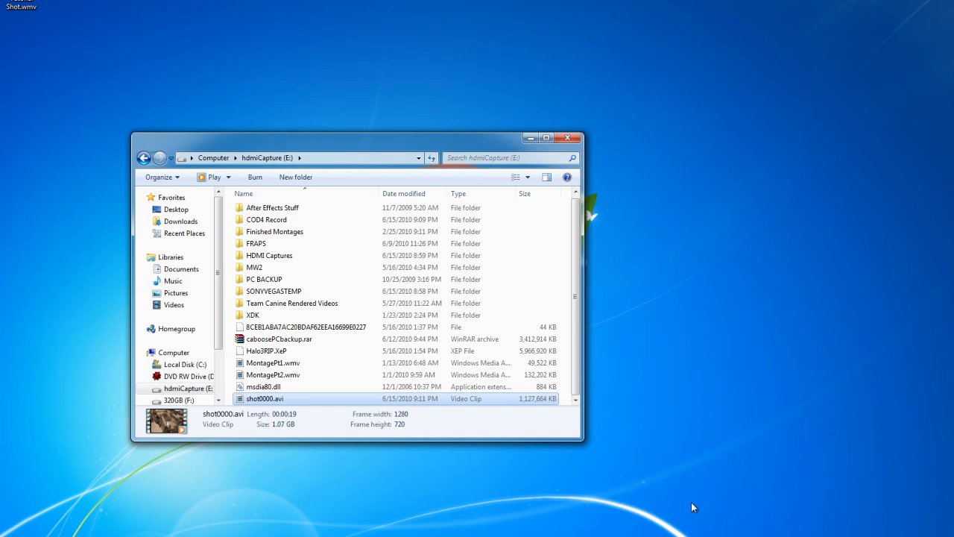